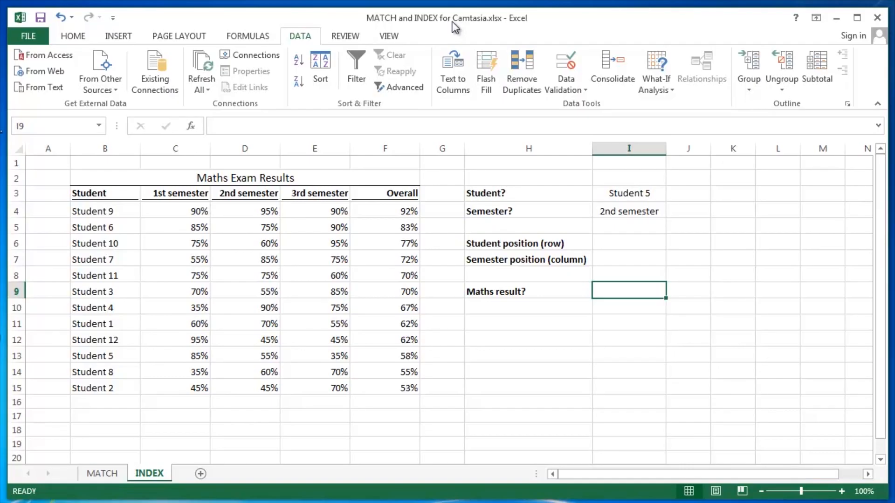
pyautogui.moveTo(565, 68)
pyautogui.write('students')
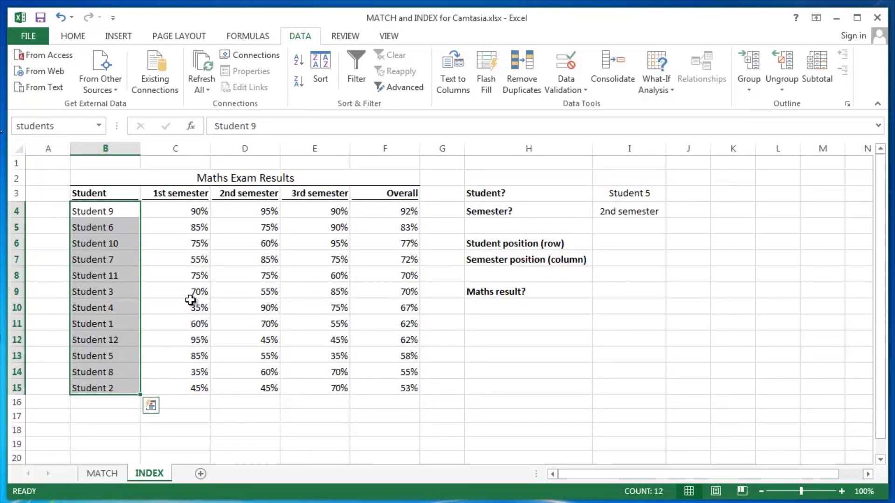
# Review the semester headers and several students' results in the maths results table.
pyautogui.click(175, 193)
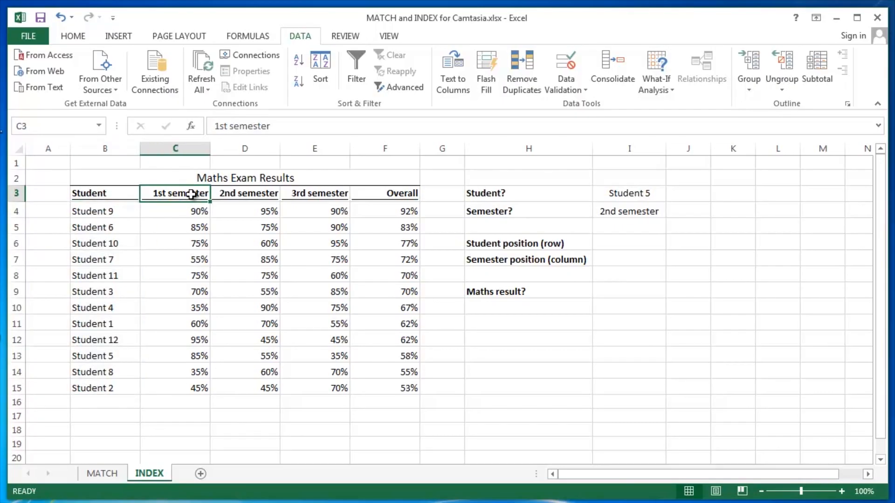
pyautogui.click(245, 193)
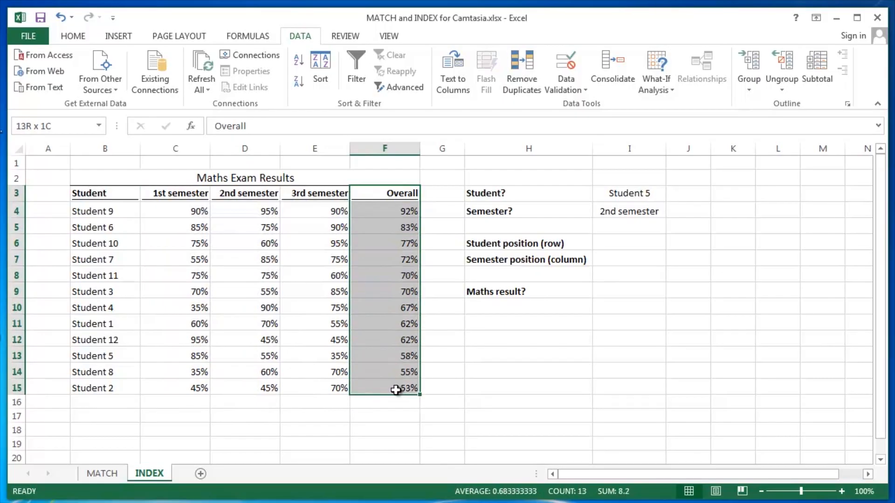
pyautogui.click(245, 291)
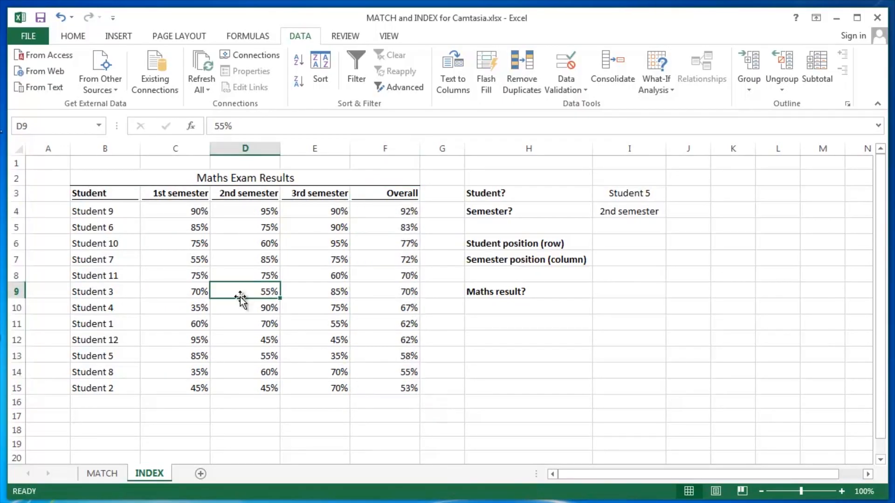
pyautogui.click(314, 259)
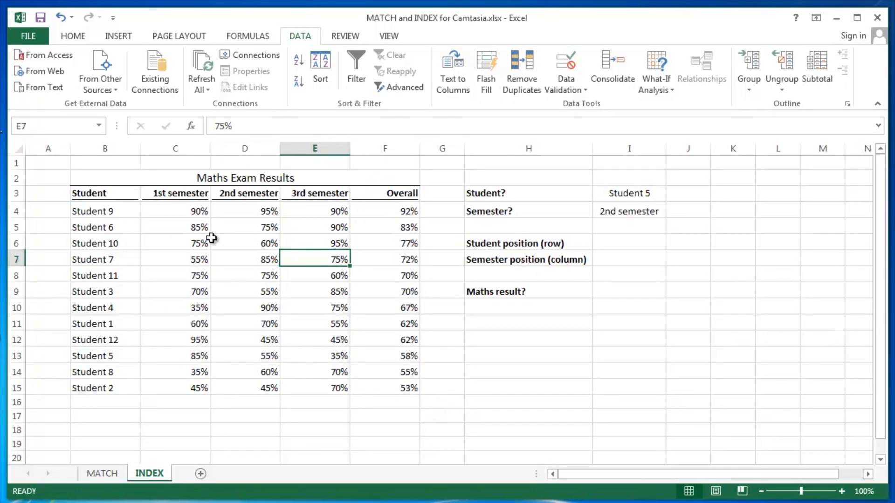
pyautogui.click(245, 324)
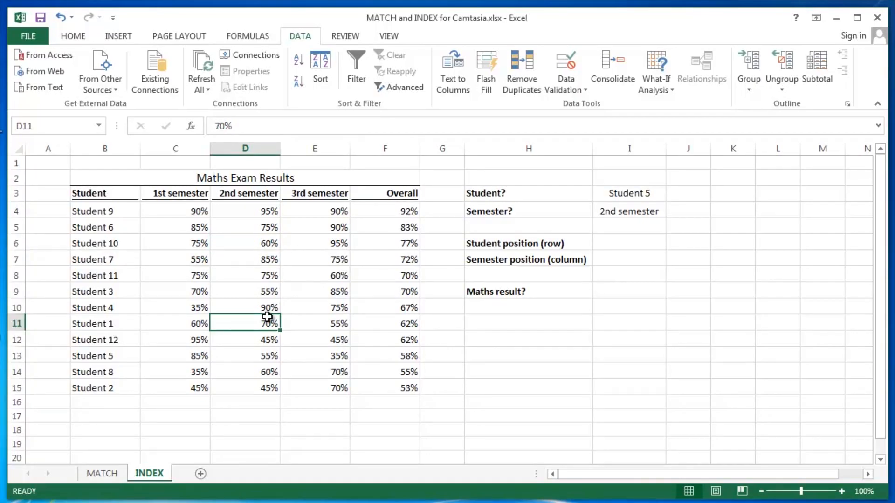
pyautogui.click(315, 275)
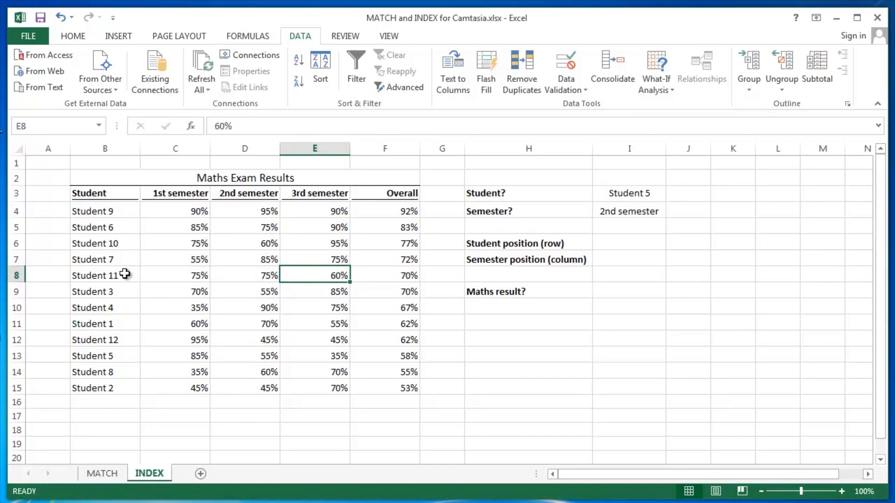
pyautogui.moveTo(120, 297)
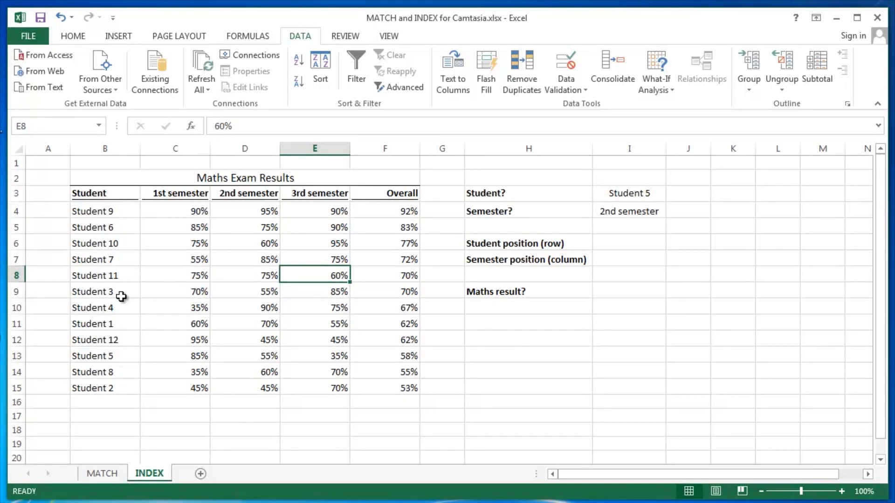
pyautogui.click(105, 291)
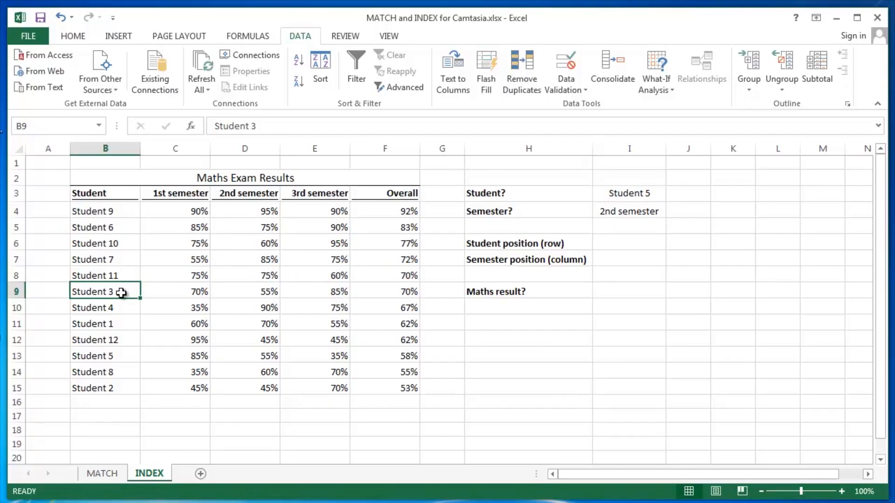
pyautogui.moveTo(321, 290)
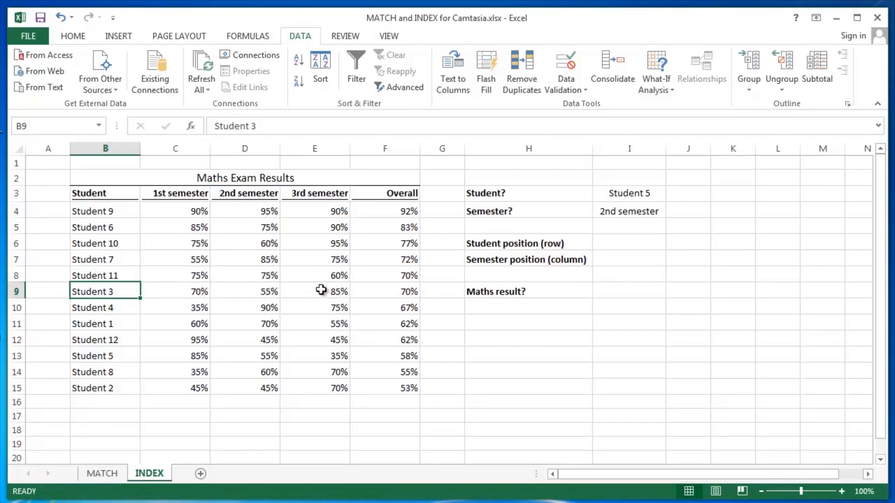
pyautogui.click(315, 291)
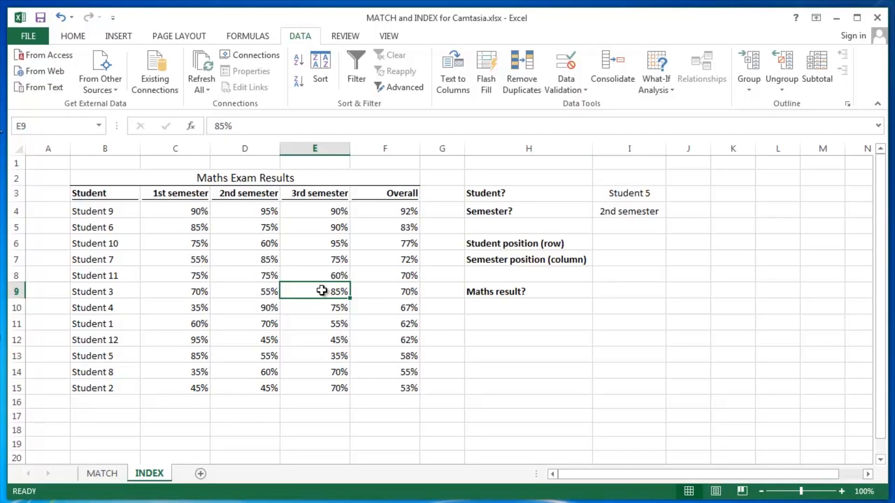
pyautogui.moveTo(204, 346)
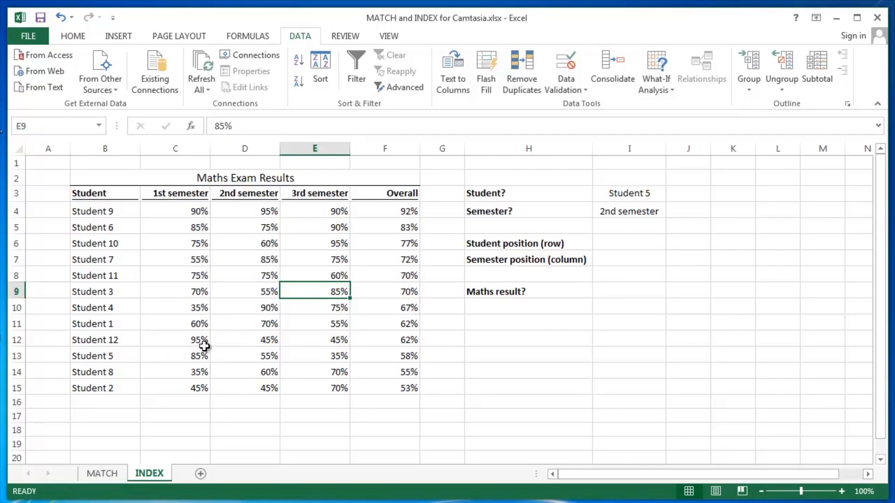
pyautogui.moveTo(171, 345)
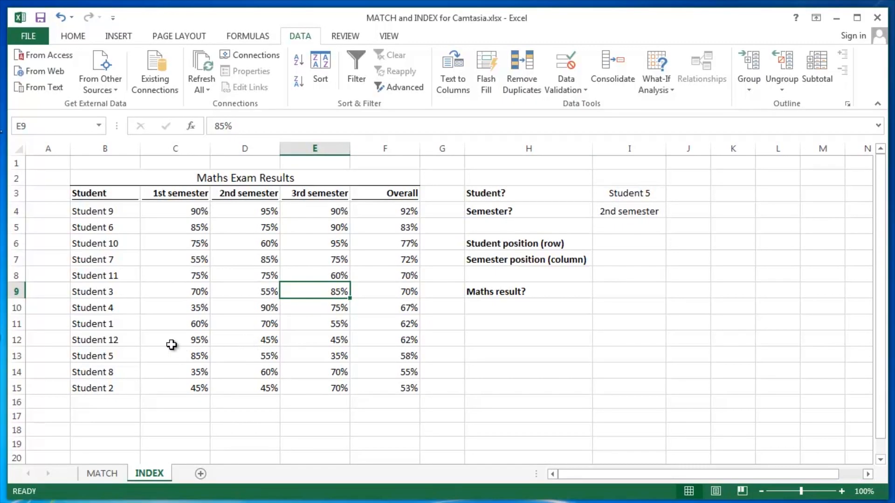
pyautogui.click(245, 339)
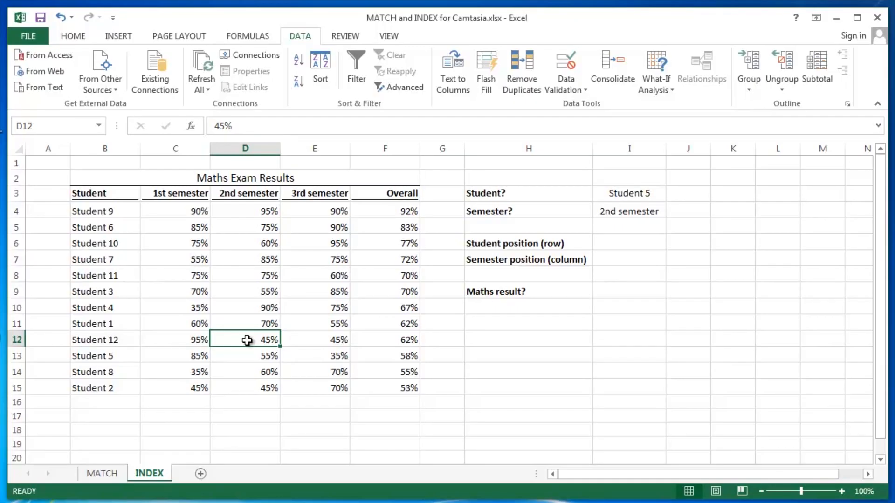
pyautogui.moveTo(620, 295)
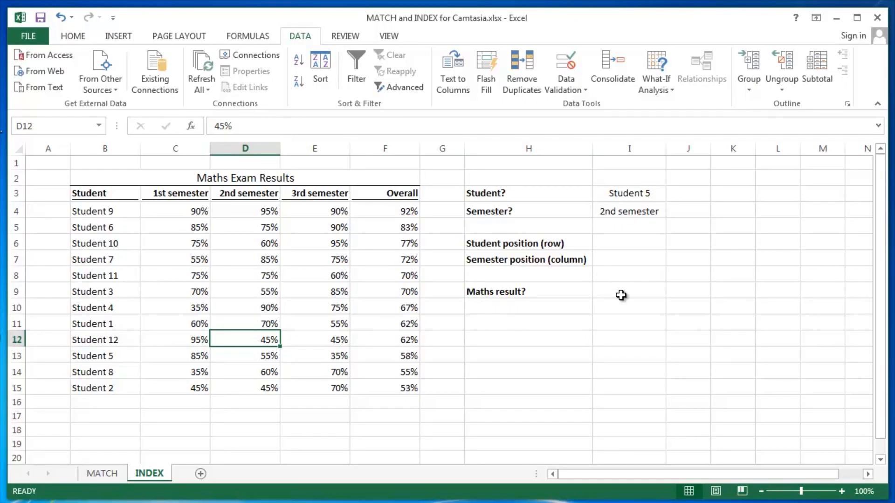
# Choose Student 6 in the I3 dropdown and Overall in the I4 dropdown.
pyautogui.click(627, 291)
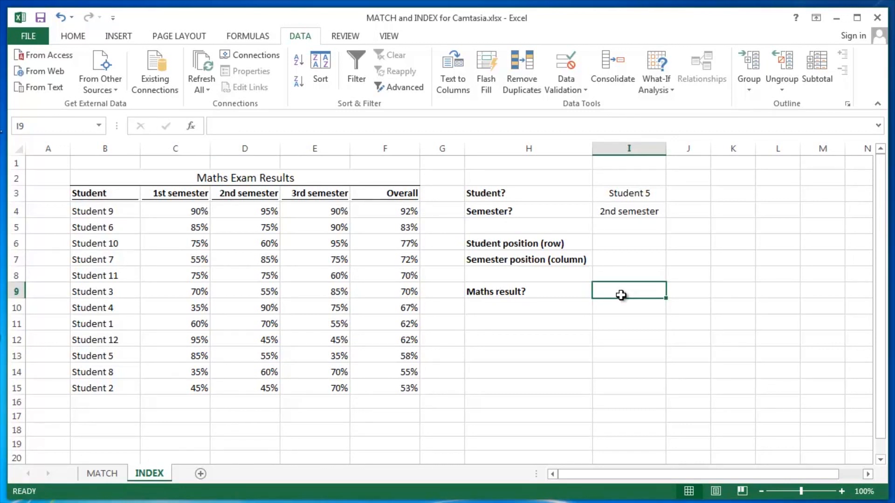
pyautogui.moveTo(696, 200)
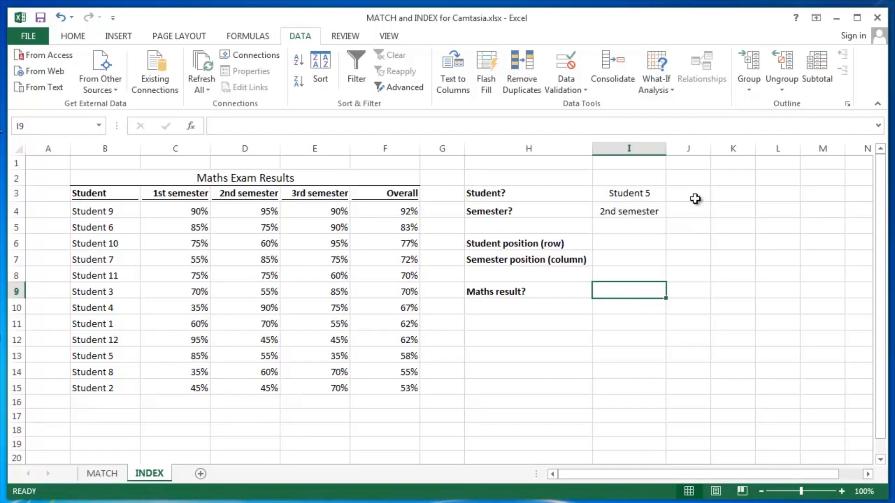
pyautogui.click(627, 193)
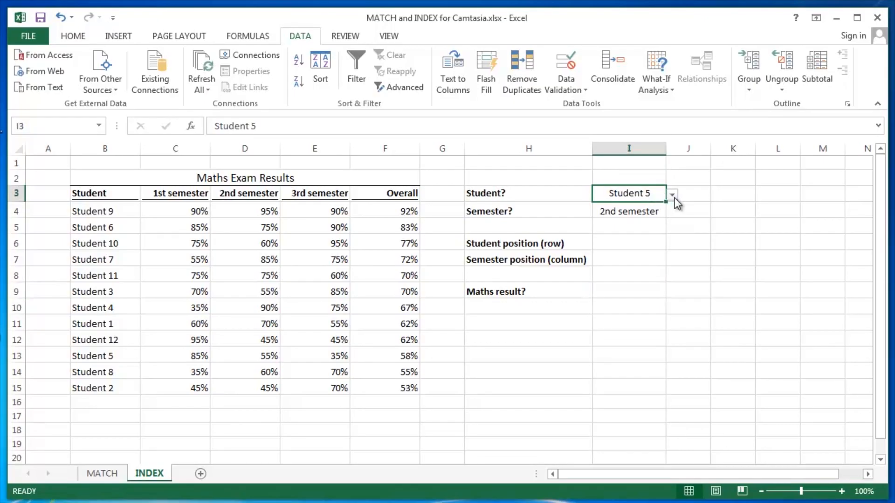
pyautogui.click(671, 193)
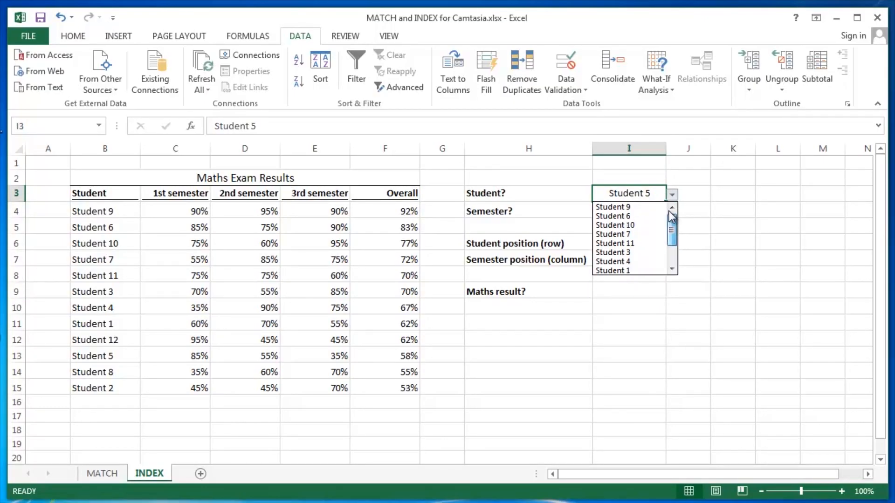
pyautogui.click(614, 215)
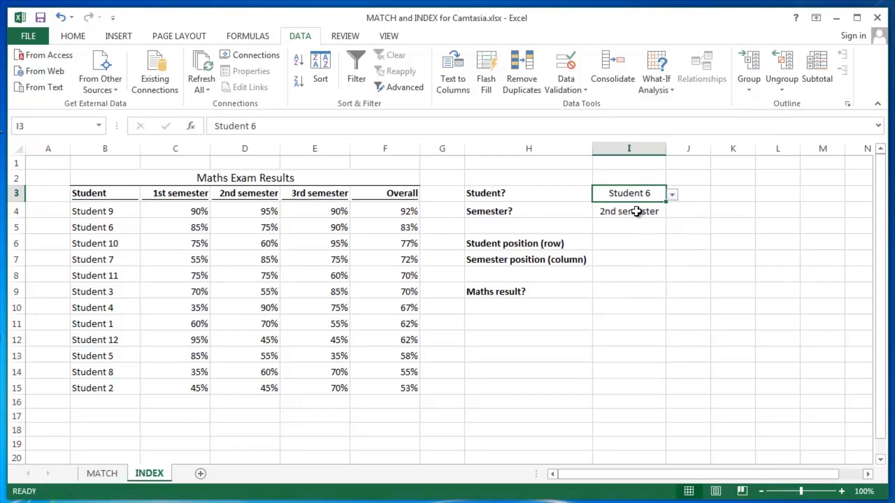
pyautogui.click(672, 211)
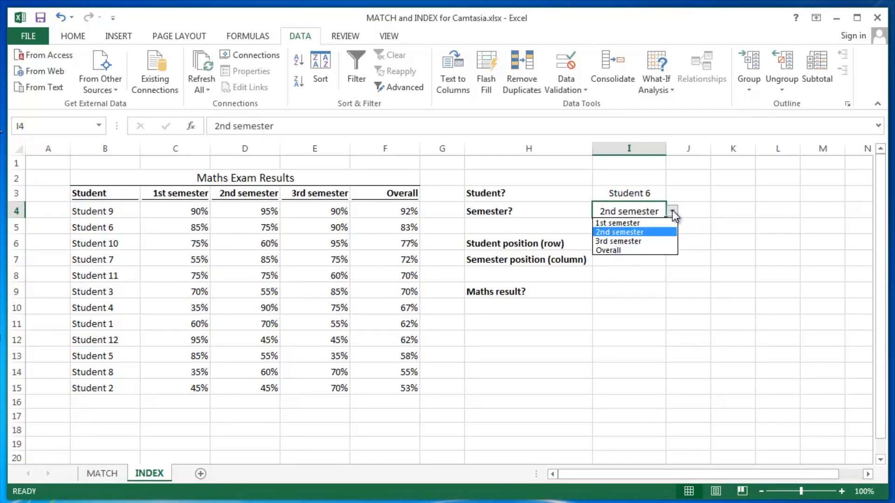
pyautogui.moveTo(635, 250)
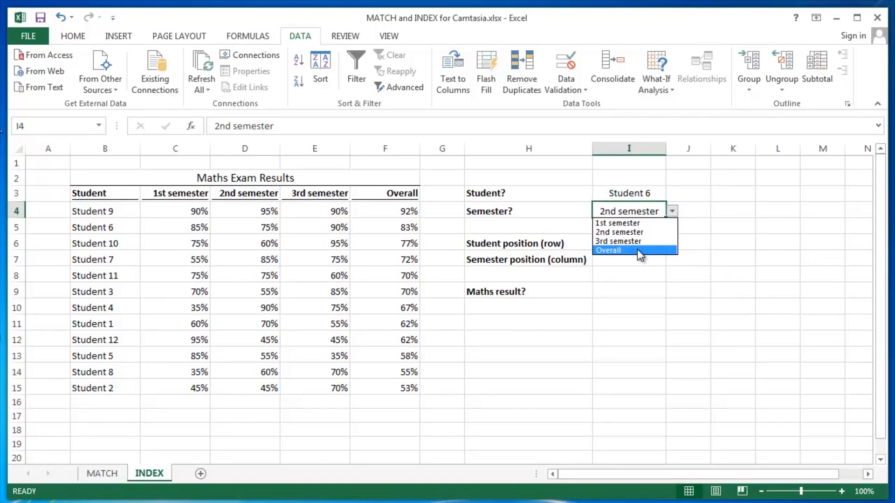
pyautogui.click(608, 250)
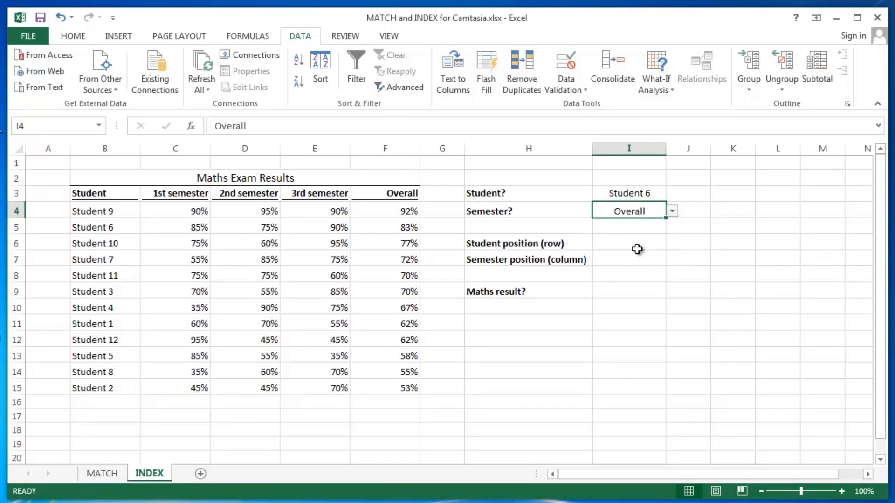
pyautogui.click(628, 194)
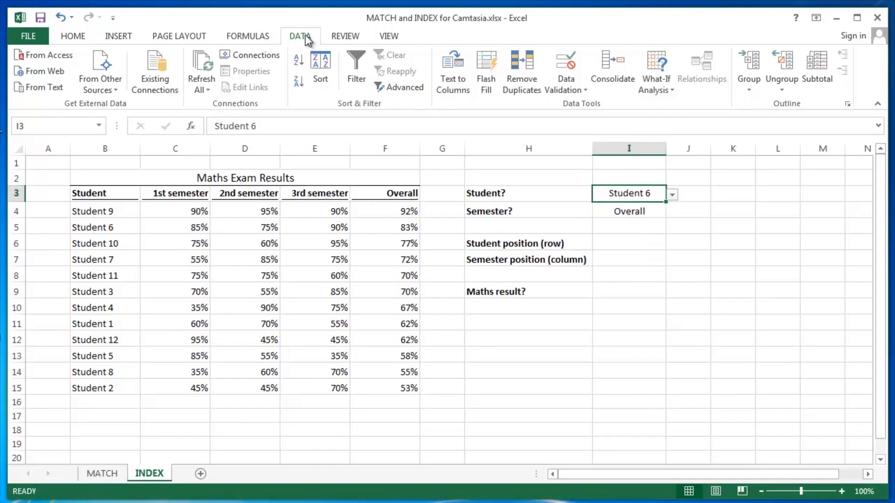
pyautogui.moveTo(565, 66)
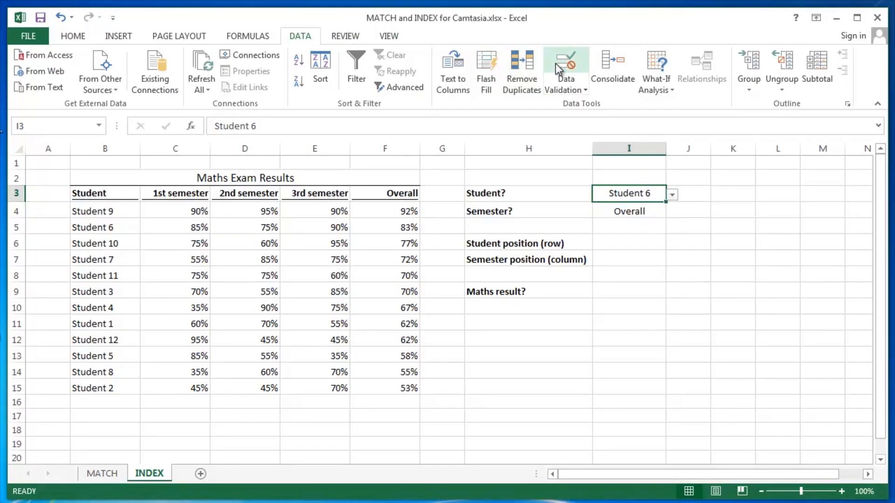
# Confirm I3's Data Validation list draws from =students, then move to the student position cell I6.
pyautogui.click(562, 62)
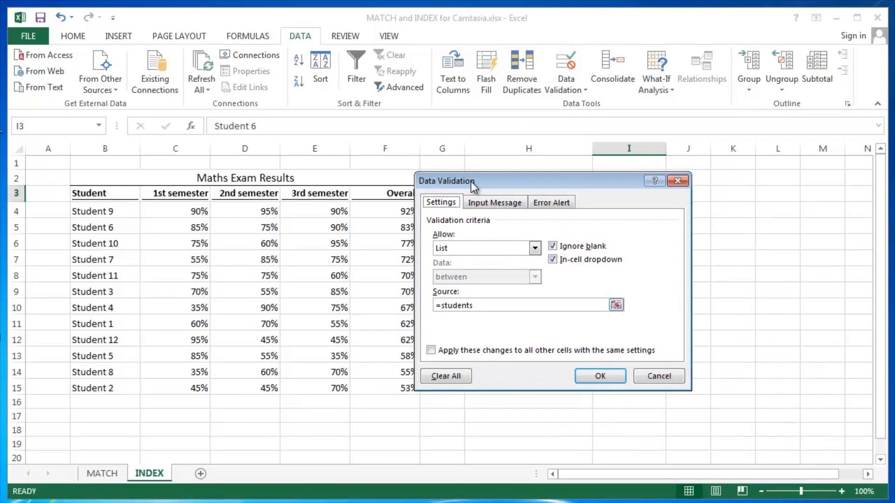
pyautogui.moveTo(500, 191)
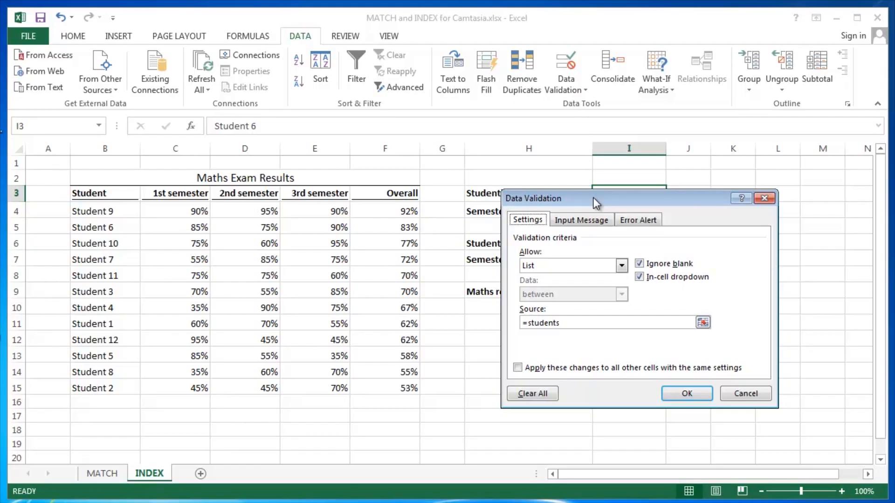
pyautogui.moveTo(687, 393)
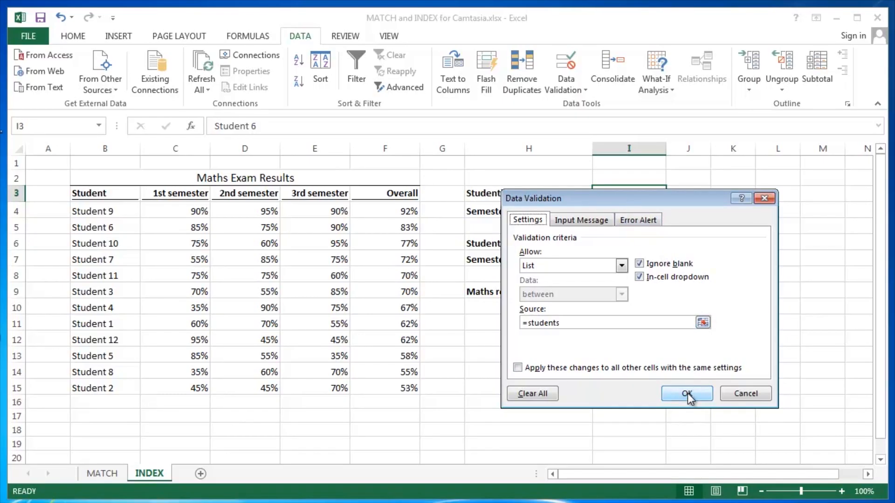
pyautogui.click(686, 393)
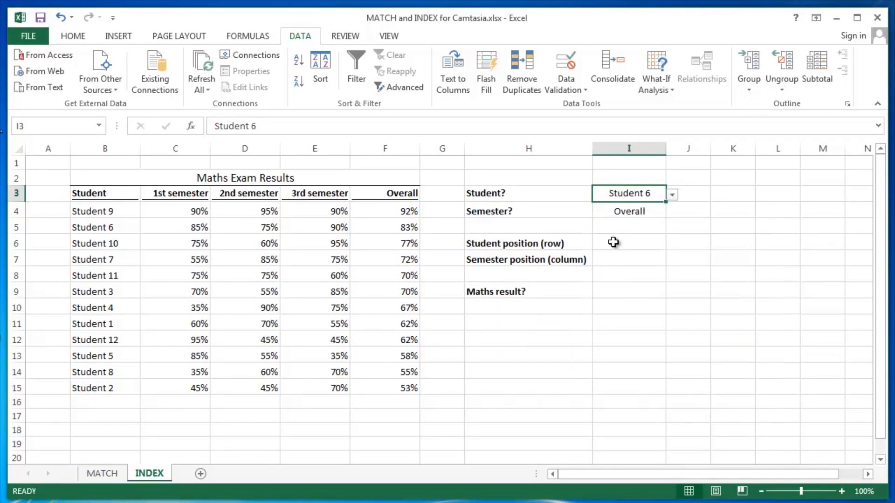
pyautogui.click(627, 242)
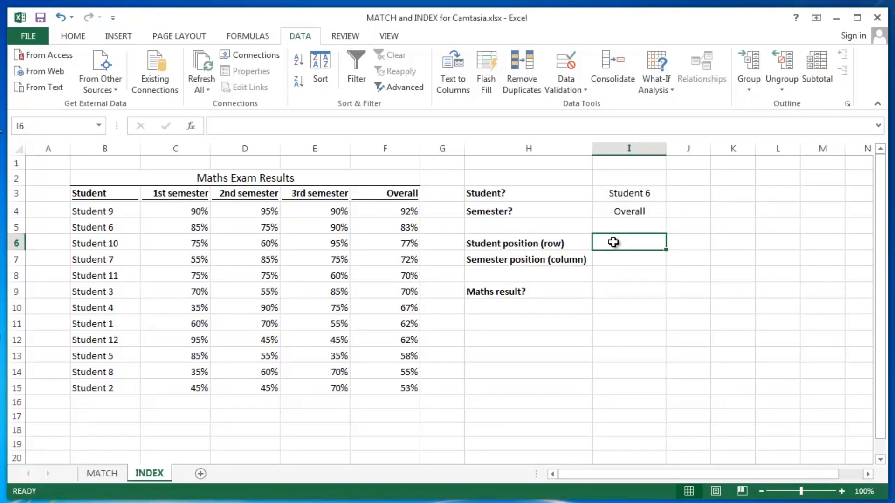
pyautogui.moveTo(626, 195)
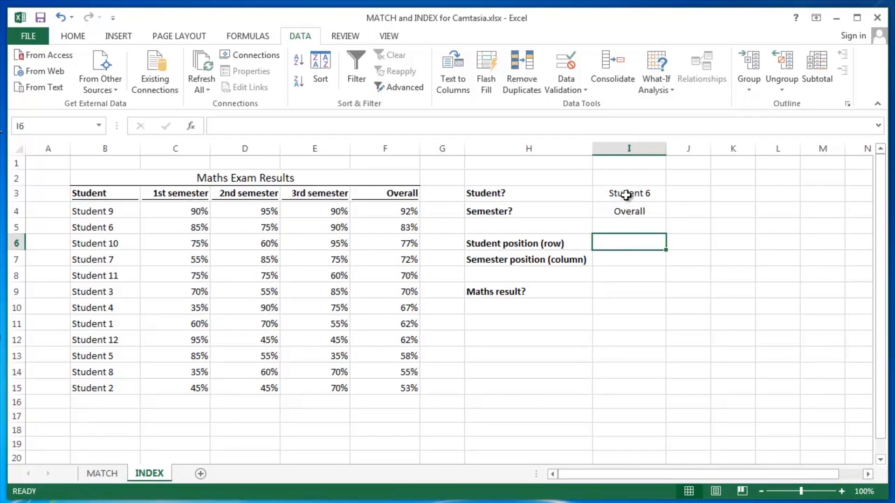
# Start =MATCH( in I6 with the chosen student in I3 as the lookup value.
pyautogui.click(627, 194)
pyautogui.write('=')
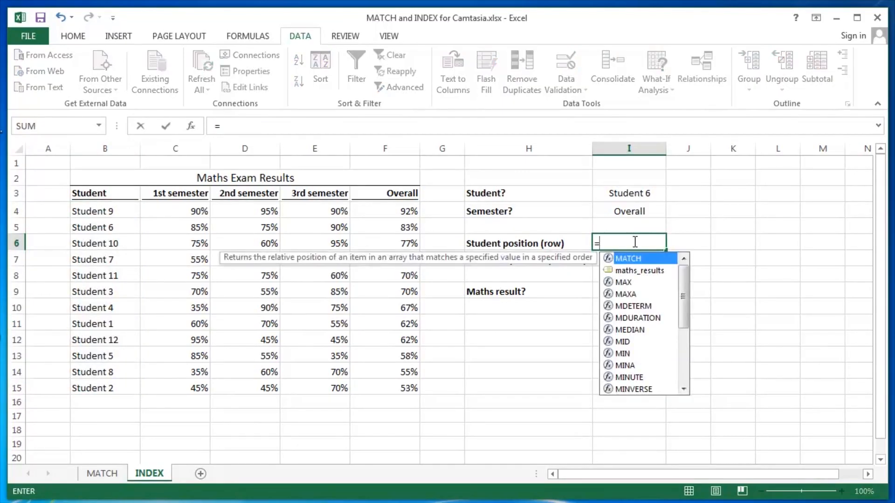
pyautogui.doubleClick(627, 258)
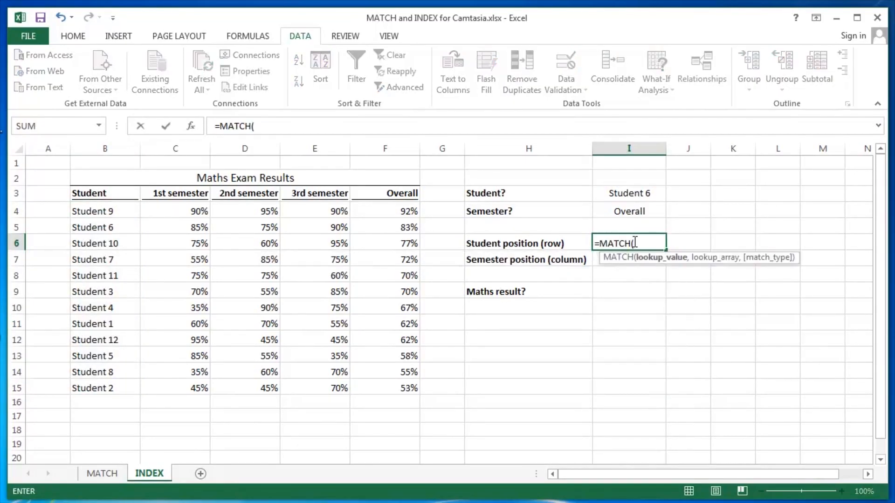
pyautogui.moveTo(754, 238)
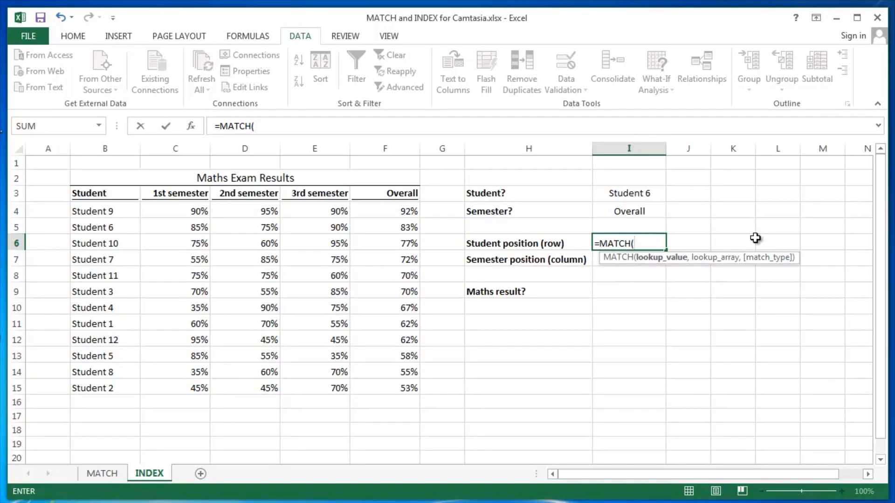
pyautogui.click(628, 227)
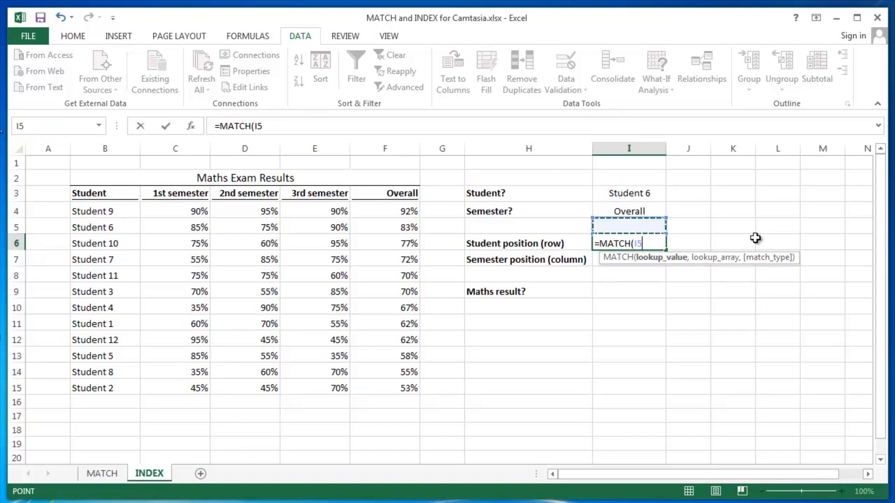
pyautogui.click(628, 193)
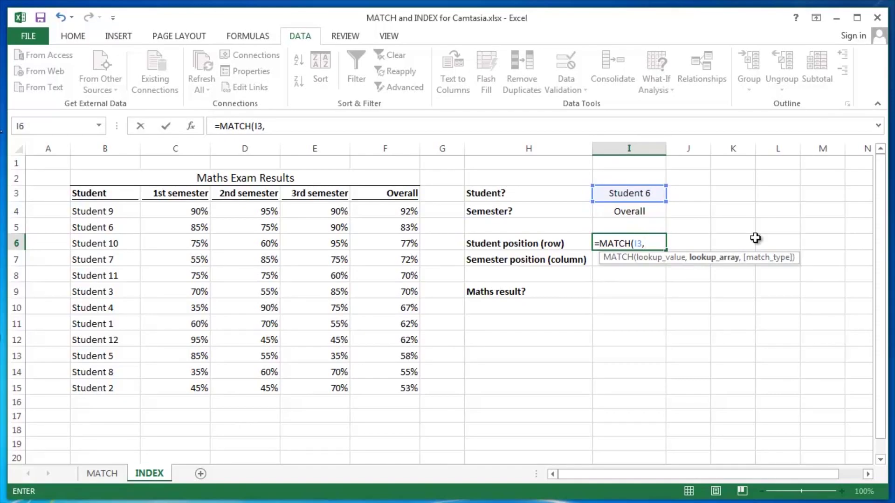
# Bring up the Paste Name list to pick students as the MATCH lookup array.
pyautogui.press('f3')
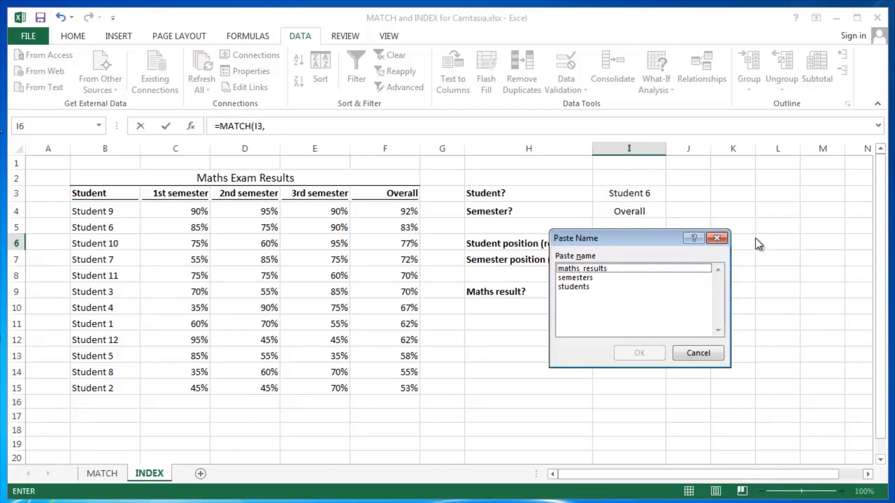
pyautogui.moveTo(662, 245)
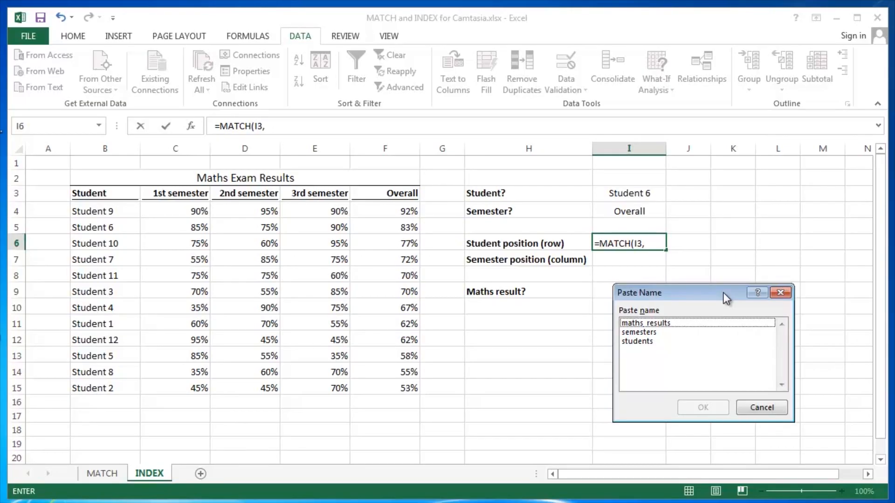
pyautogui.moveTo(656, 349)
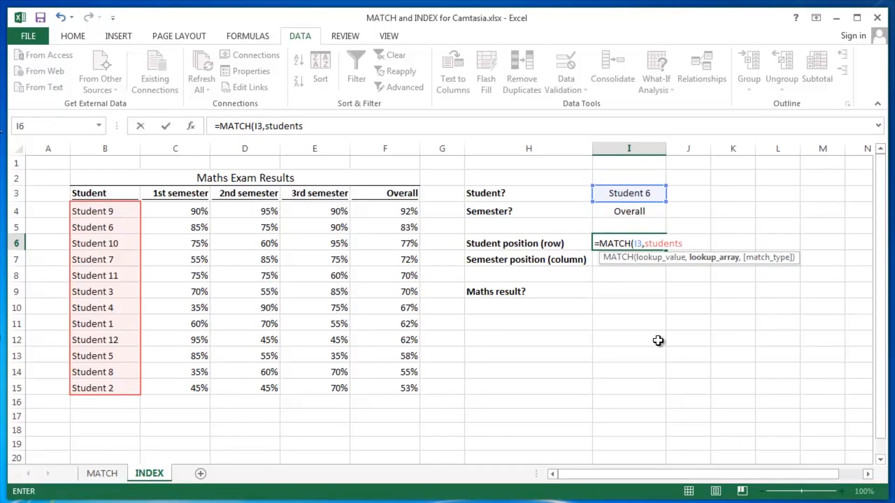
# Finish =MATCH(I3,students,0) in I6 so it returns 2 for Student 6.
pyautogui.write(',0')
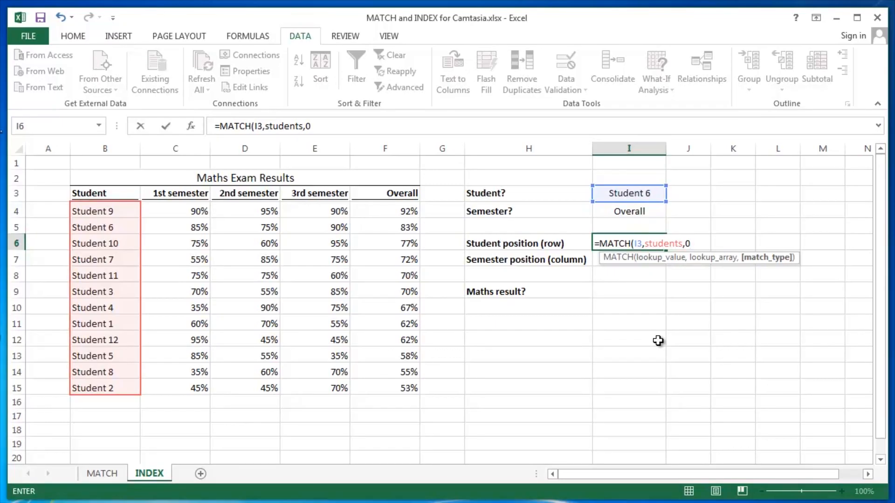
pyautogui.press('Return')
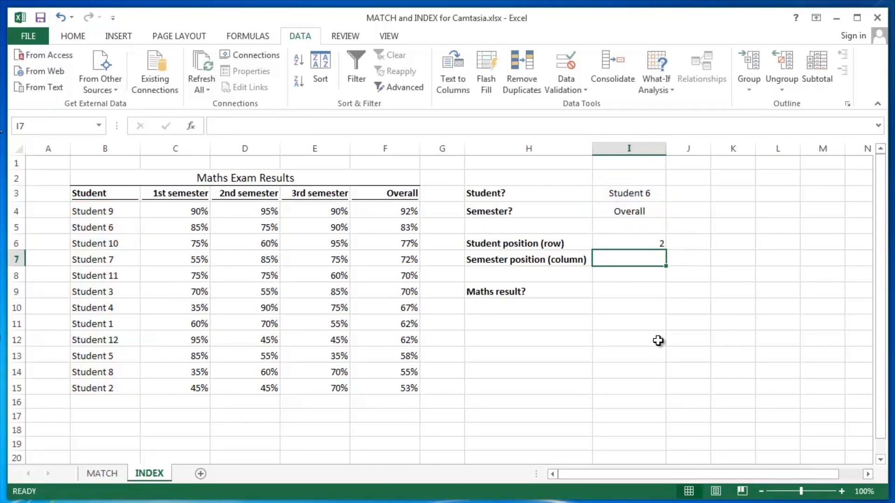
pyautogui.moveTo(627, 249)
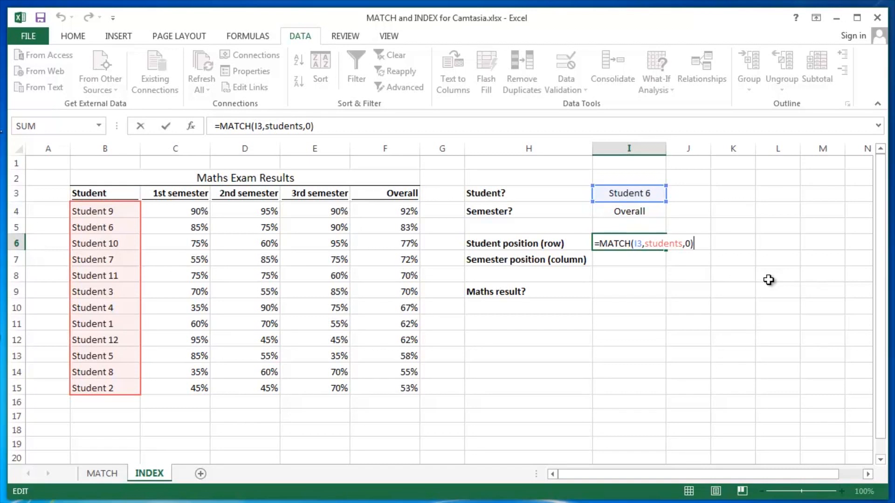
pyautogui.press('Return')
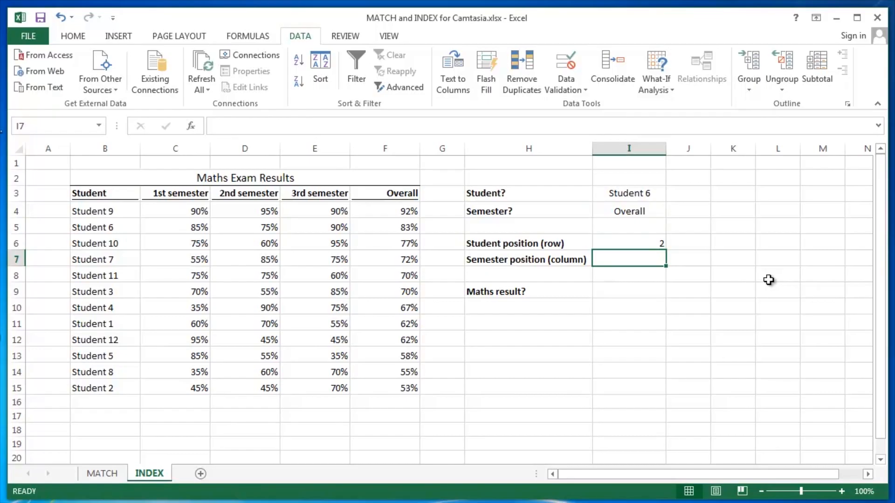
pyautogui.moveTo(139, 225)
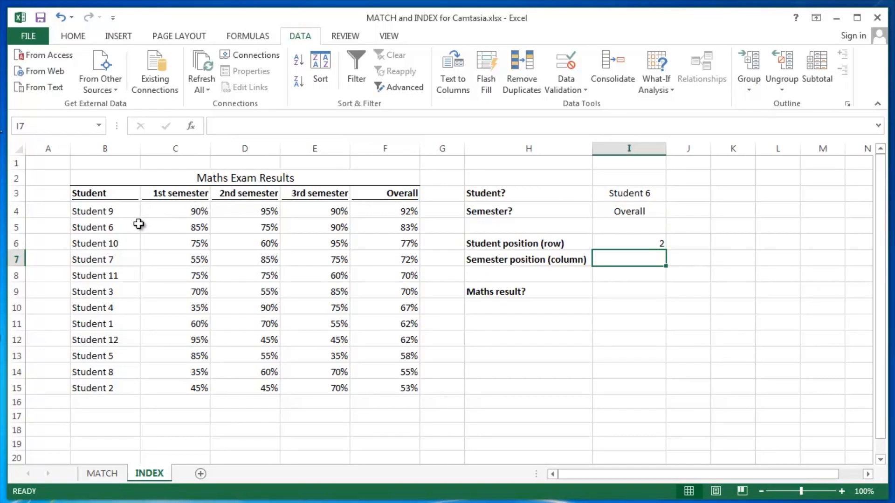
# Enter =MATCH(I4,C3:F3,0) in I7 so it returns 4 for Overall.
pyautogui.click(105, 226)
pyautogui.write('=')
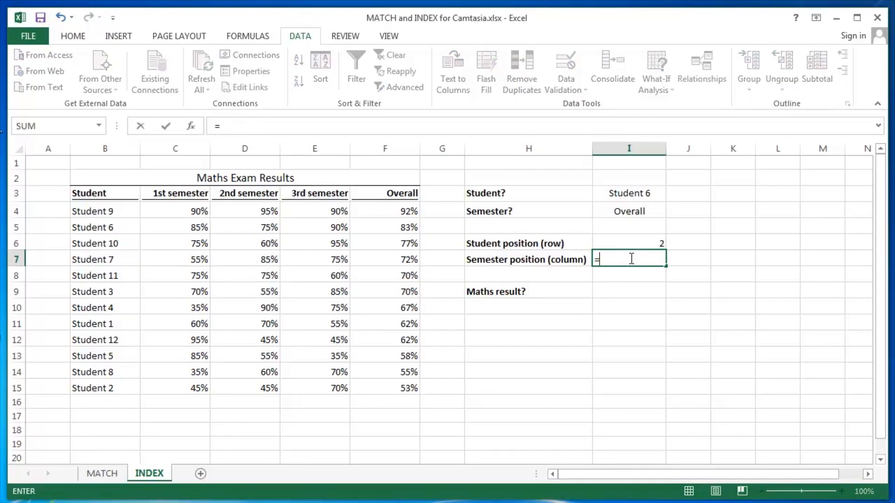
pyautogui.write('MATCH(')
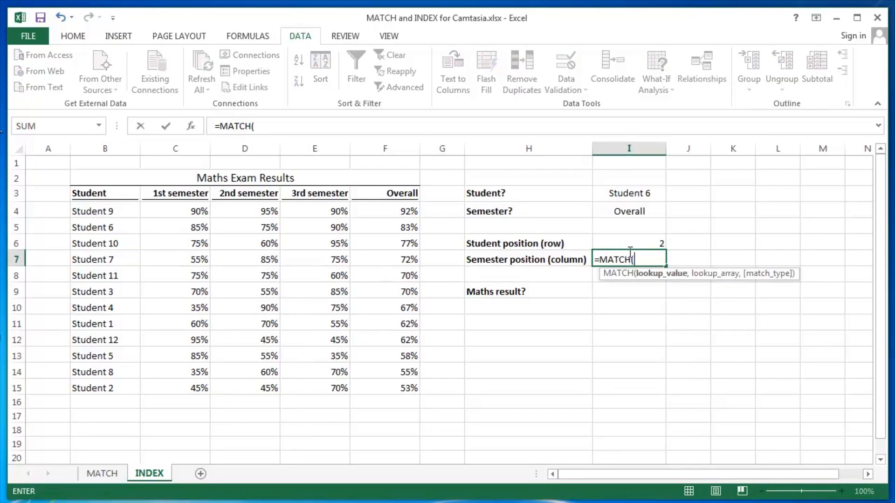
pyautogui.click(629, 210)
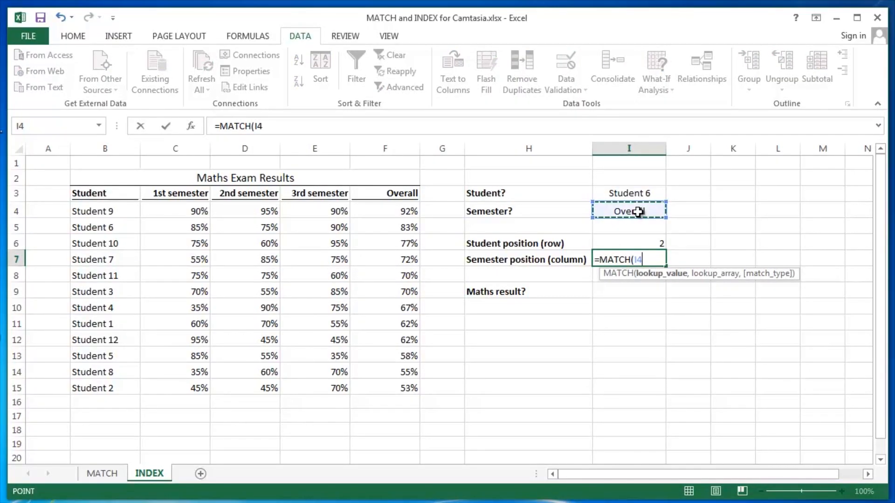
pyautogui.write(',')
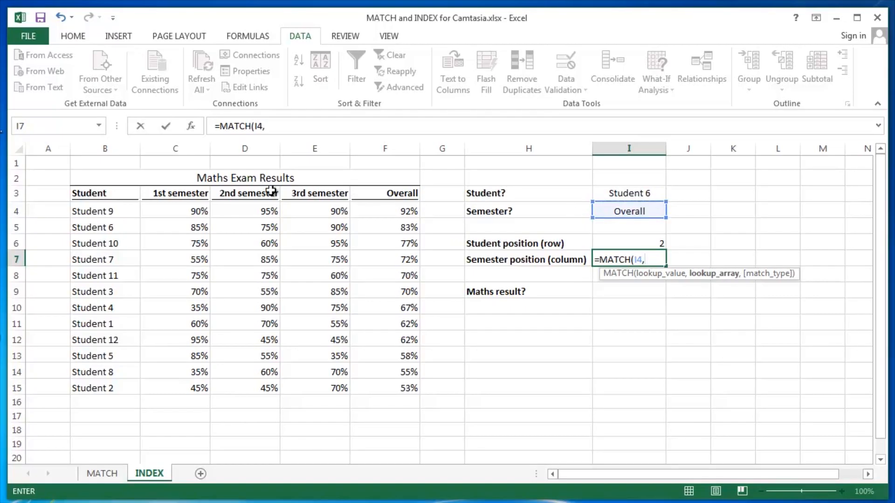
pyautogui.moveTo(176, 193); pyautogui.dragTo(316, 193)
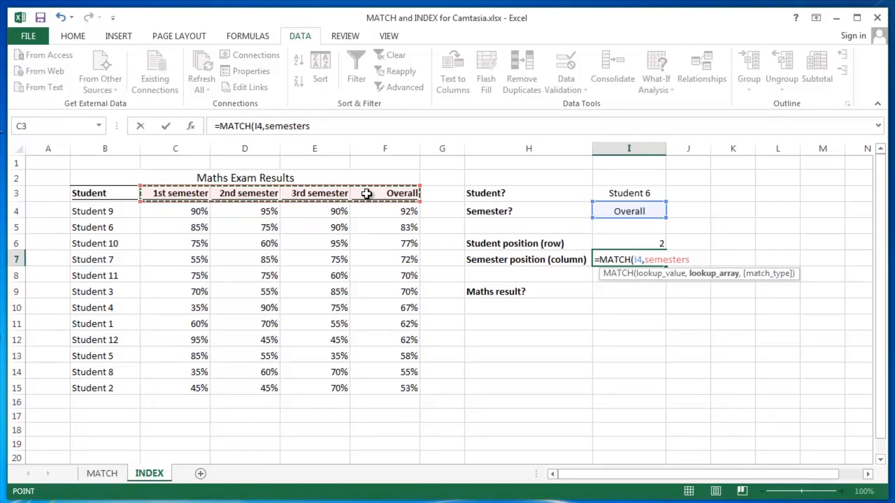
pyautogui.write(',0')
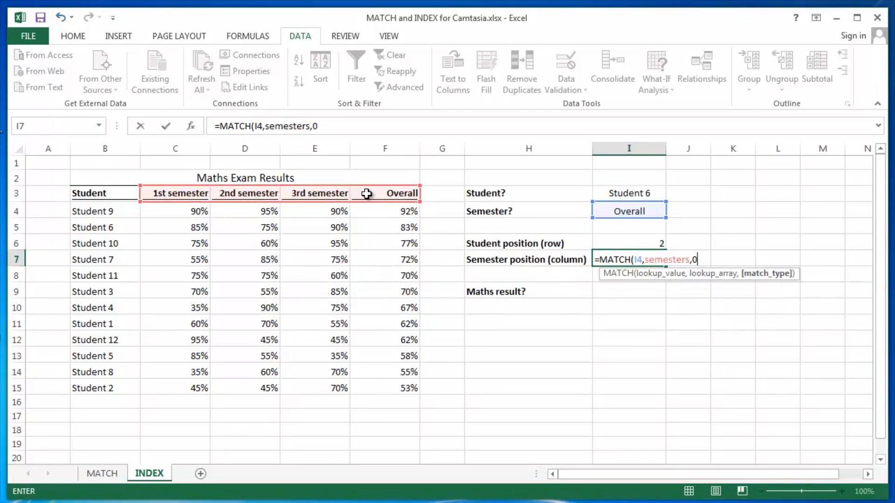
pyautogui.press('Return')
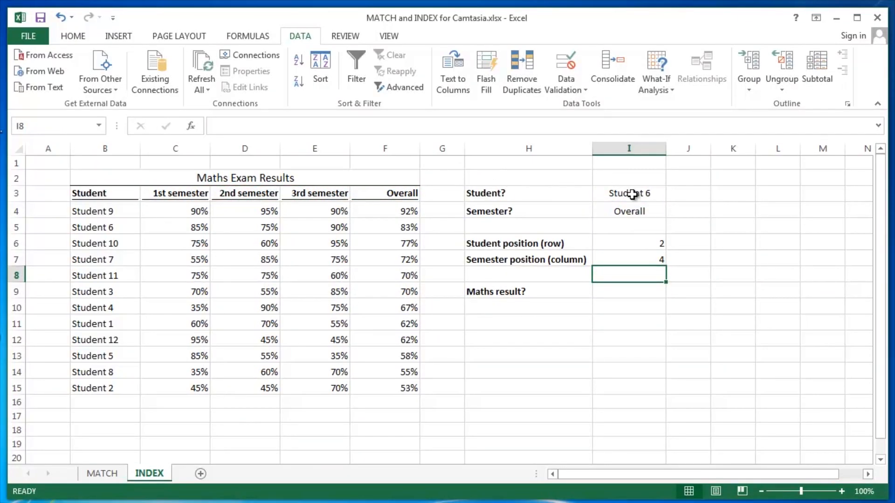
pyautogui.click(628, 210)
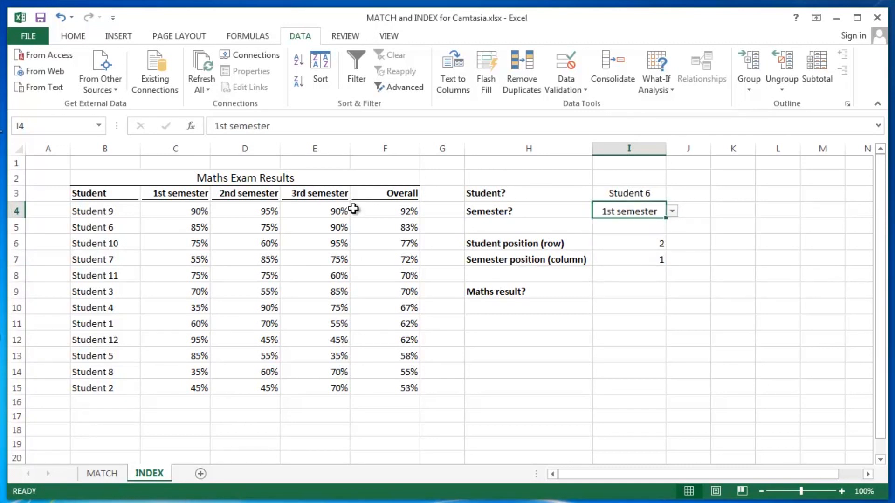
pyautogui.click(175, 193)
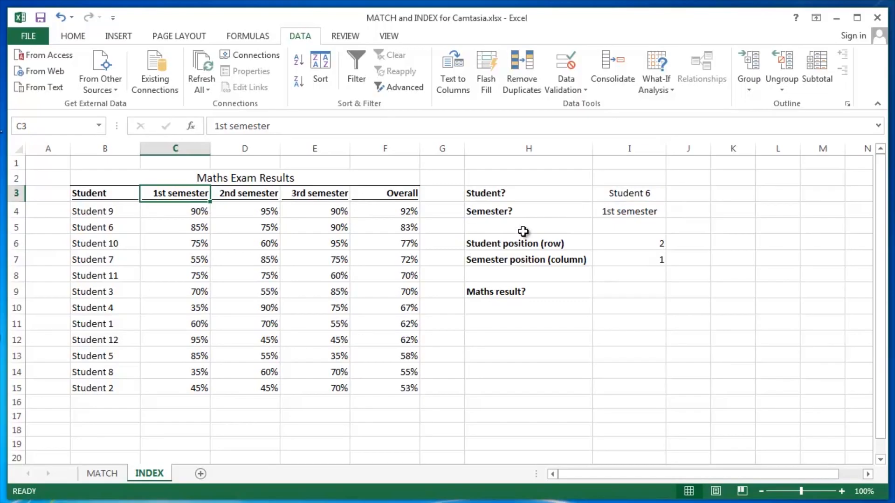
pyautogui.click(628, 193)
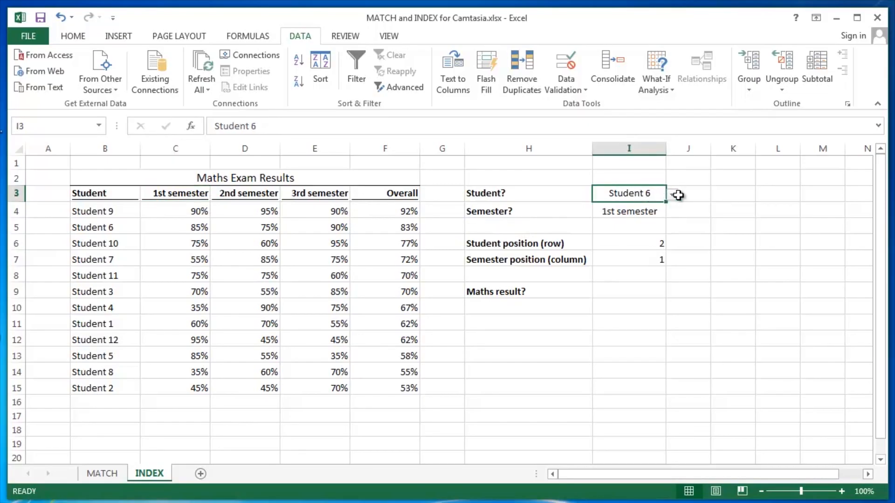
pyautogui.click(672, 194)
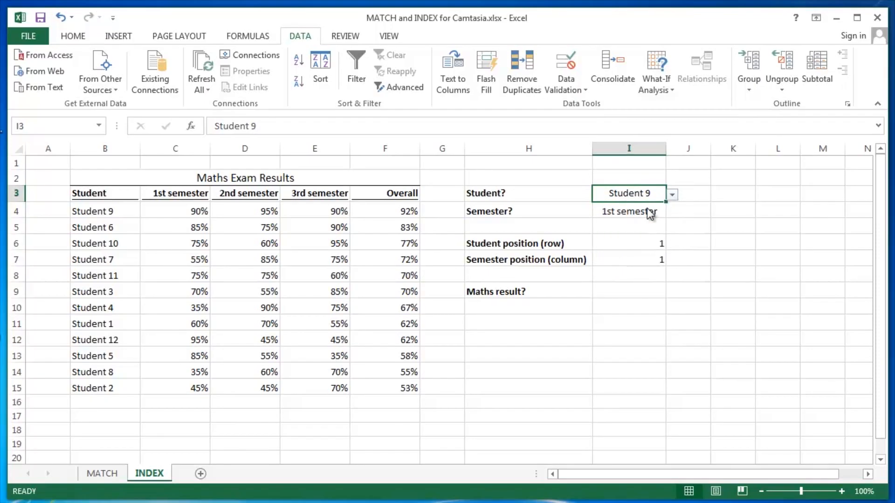
pyautogui.moveTo(135, 215)
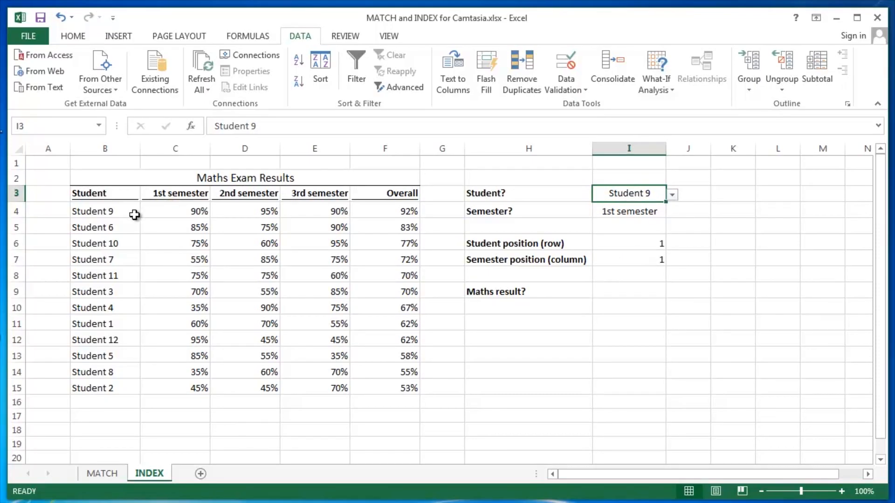
pyautogui.click(175, 193)
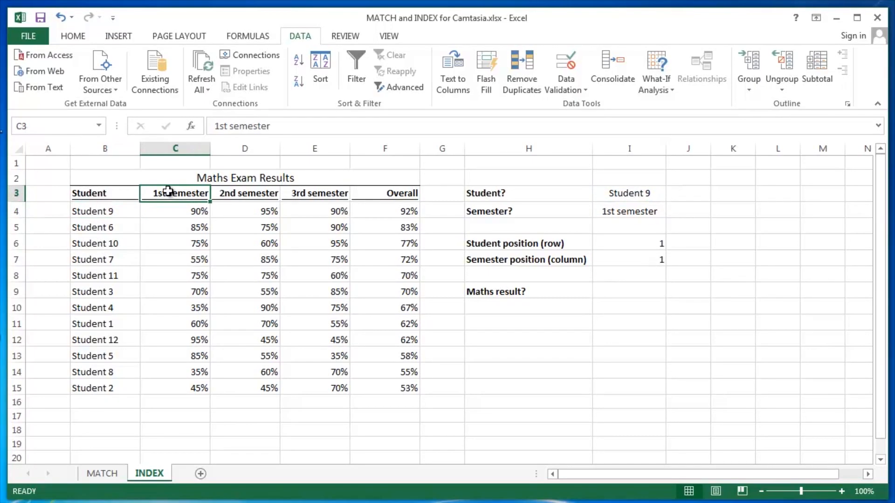
pyautogui.moveTo(620, 246)
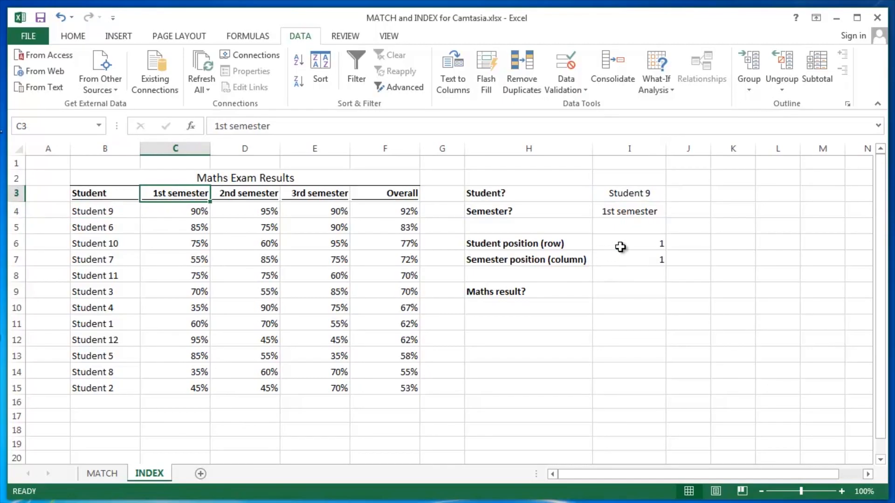
pyautogui.click(628, 290)
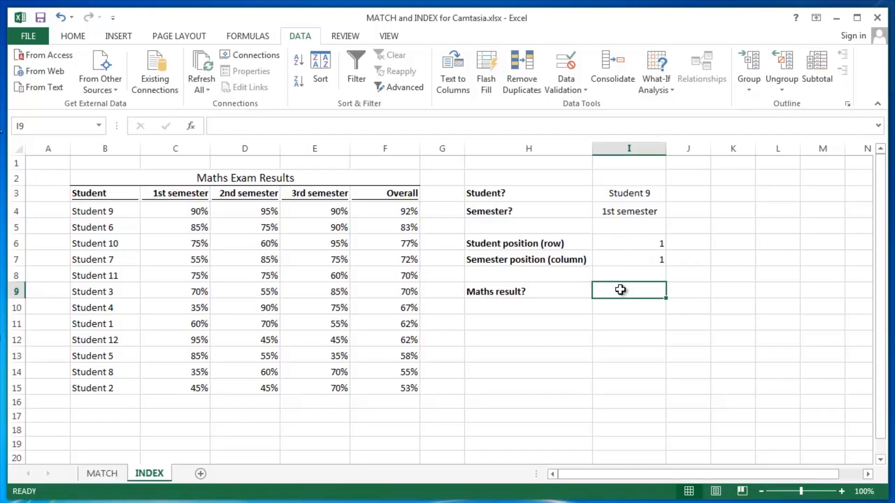
# Enter =INDEX(maths_results,I6,I7) in I9, returning 90%.
pyautogui.write('=INDEX(')
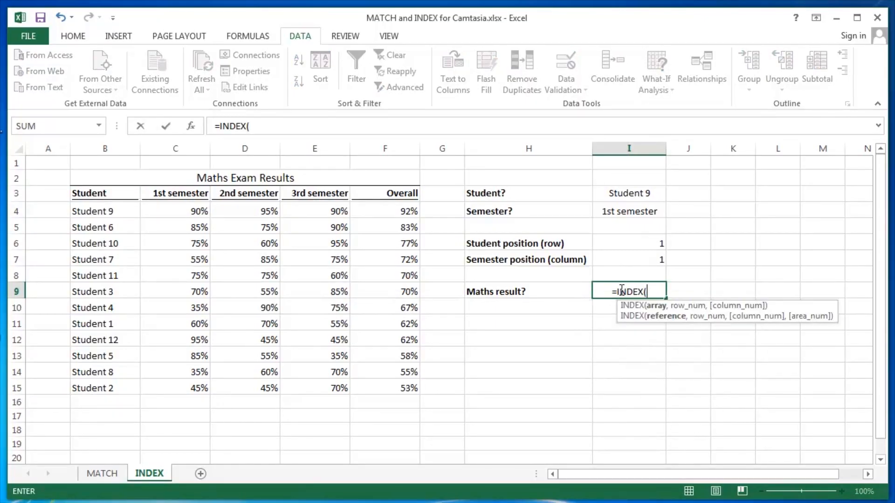
pyautogui.moveTo(331, 222)
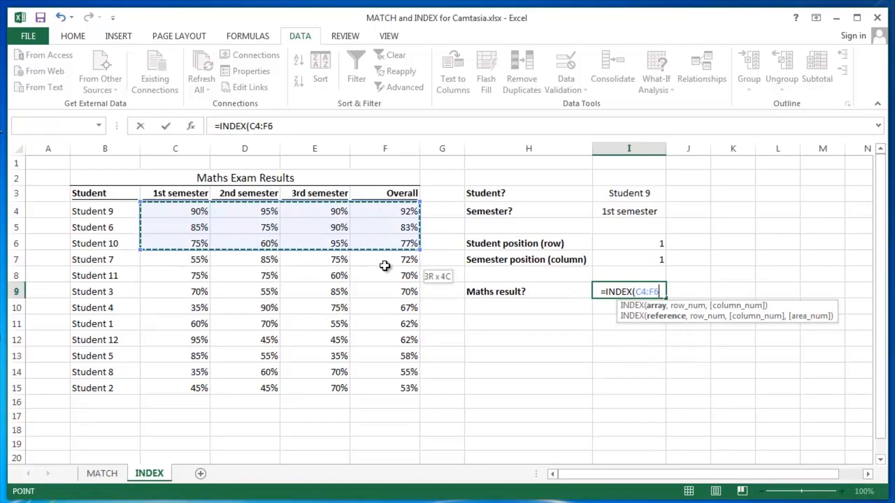
pyautogui.write('maths_results')
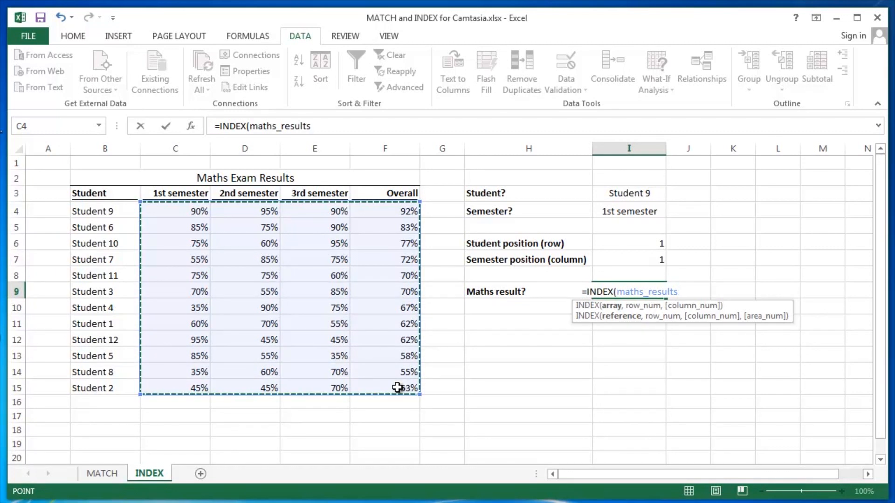
pyautogui.write(',')
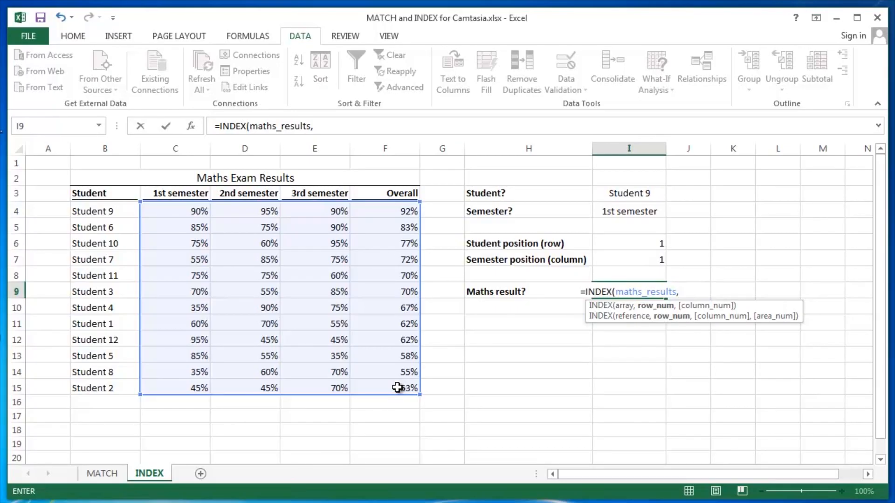
pyautogui.moveTo(481, 268)
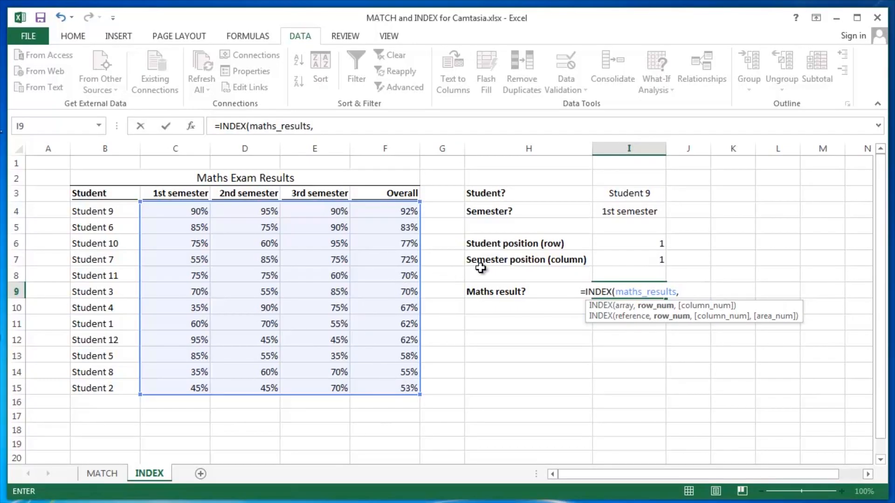
pyautogui.click(627, 243)
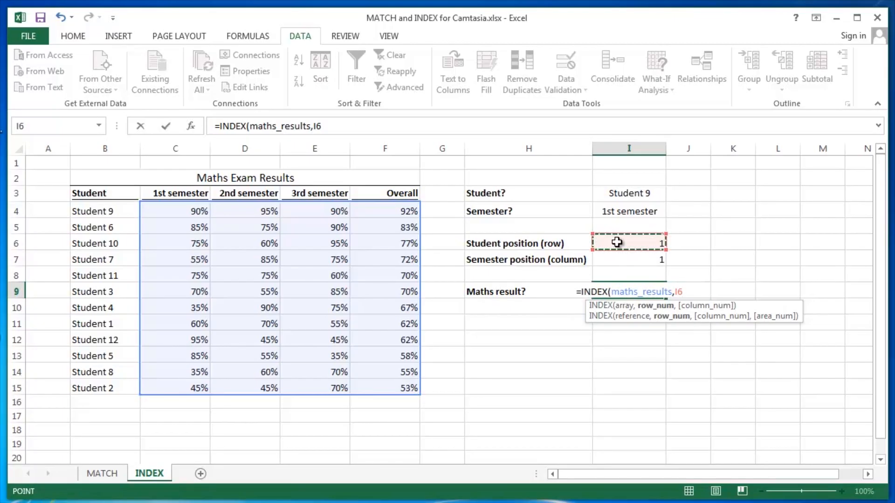
pyautogui.write(',')
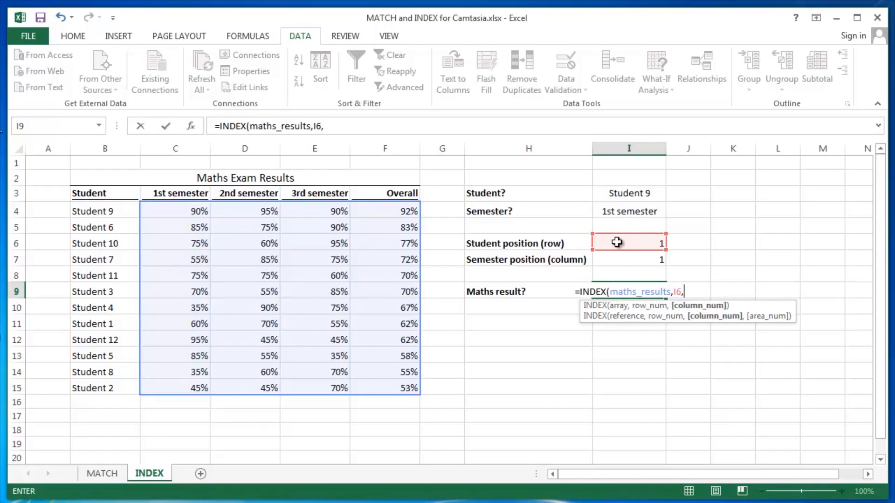
pyautogui.moveTo(610, 251)
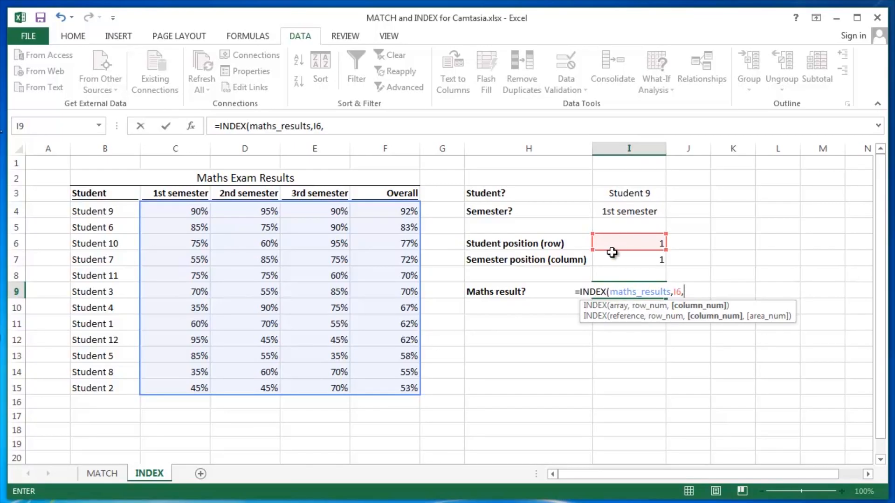
pyautogui.moveTo(623, 258)
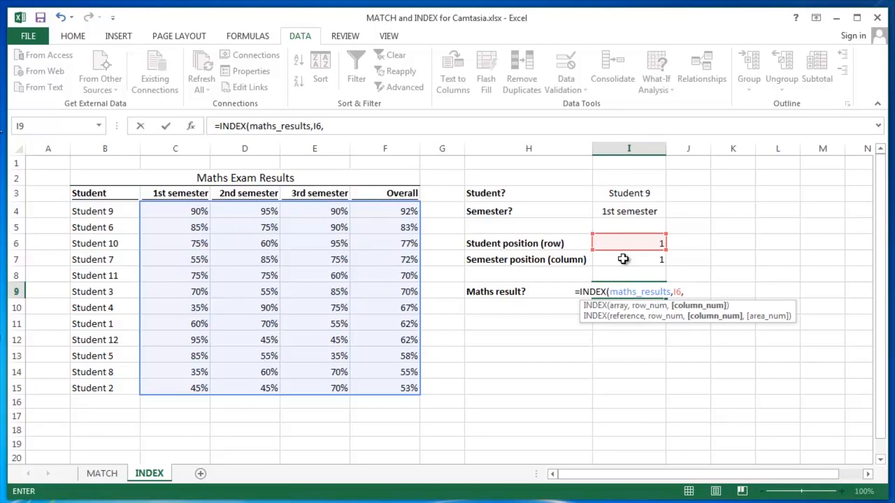
pyautogui.click(628, 259)
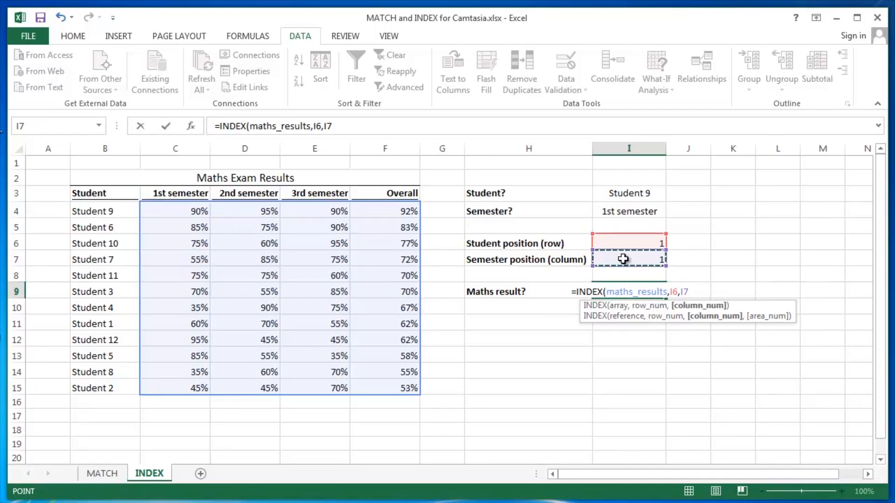
pyautogui.press('Return')
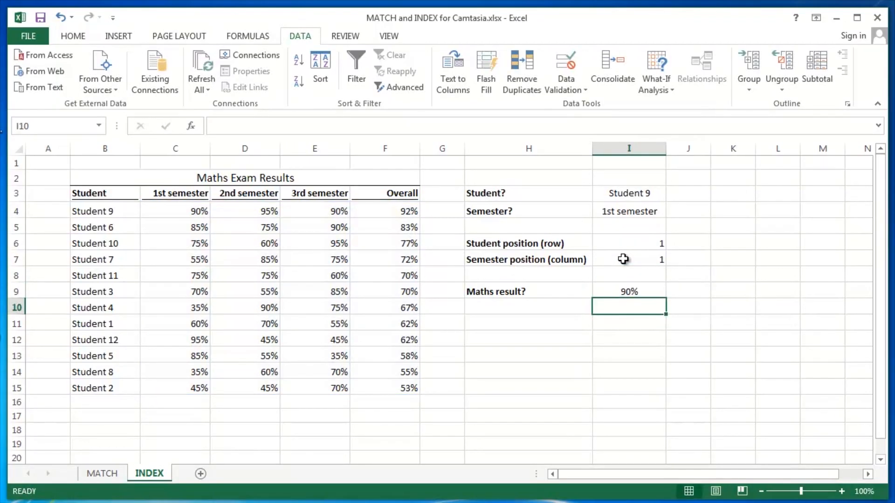
pyautogui.moveTo(361, 206)
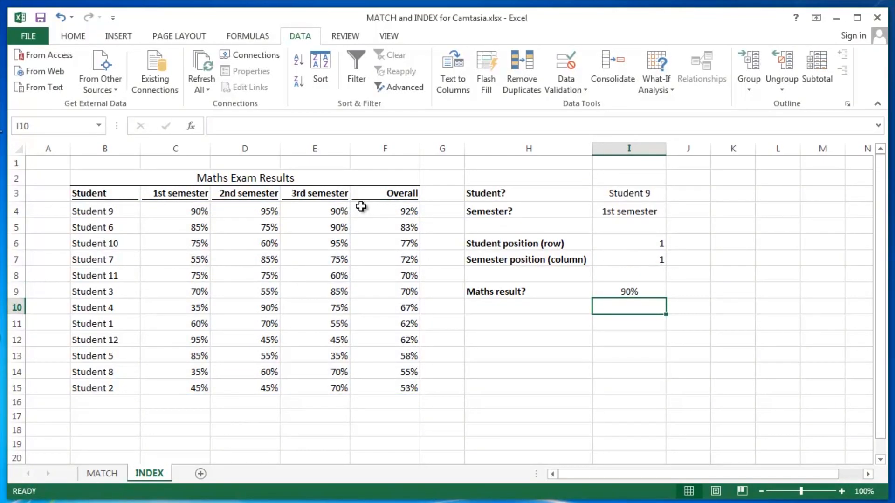
# Test the lookup with Student 11 and Overall, checking it returns 70% as in the table.
pyautogui.click(175, 210)
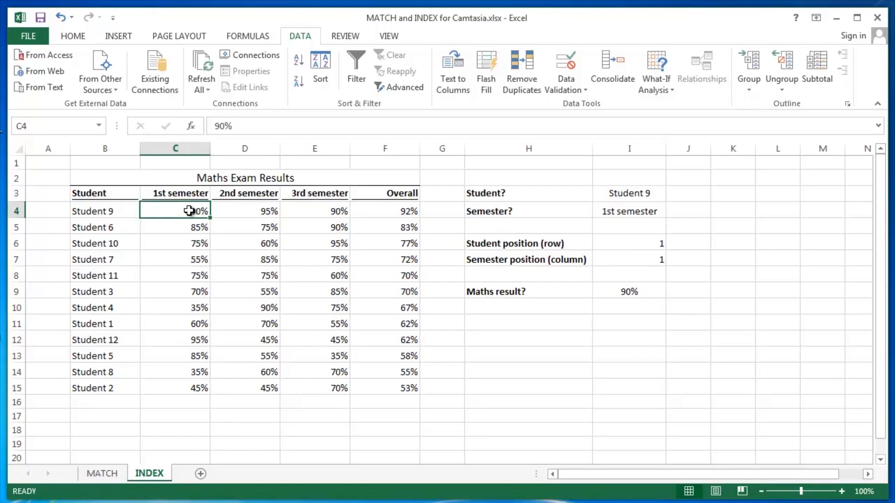
pyautogui.click(628, 193)
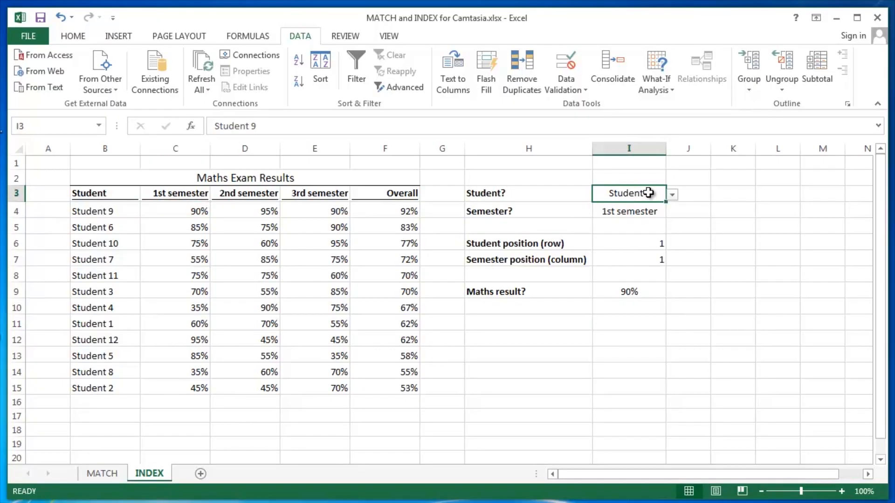
pyautogui.click(671, 194)
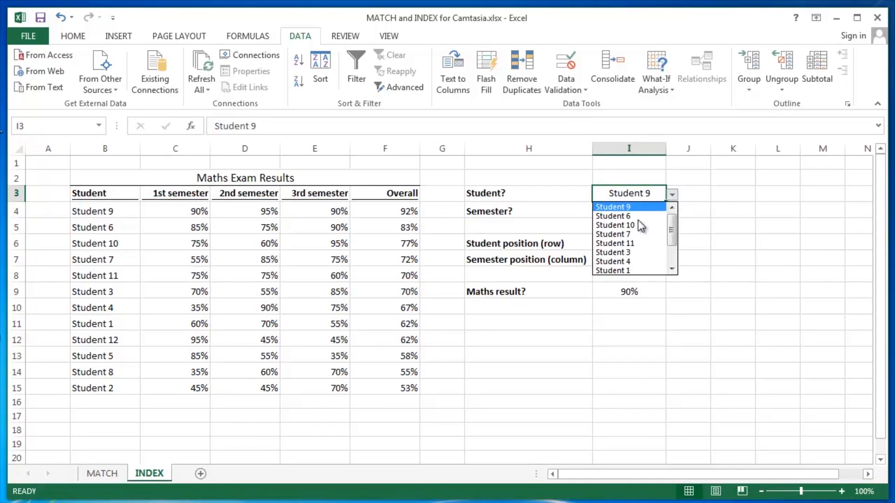
pyautogui.click(614, 243)
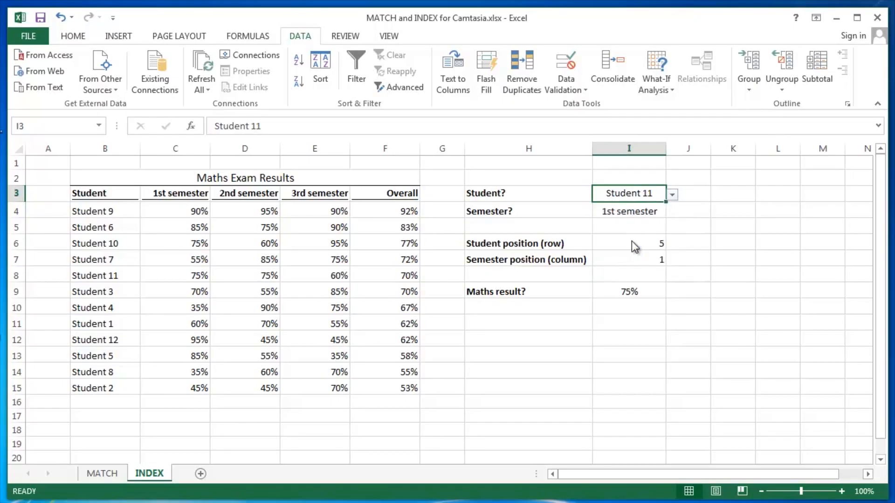
pyautogui.moveTo(531, 222)
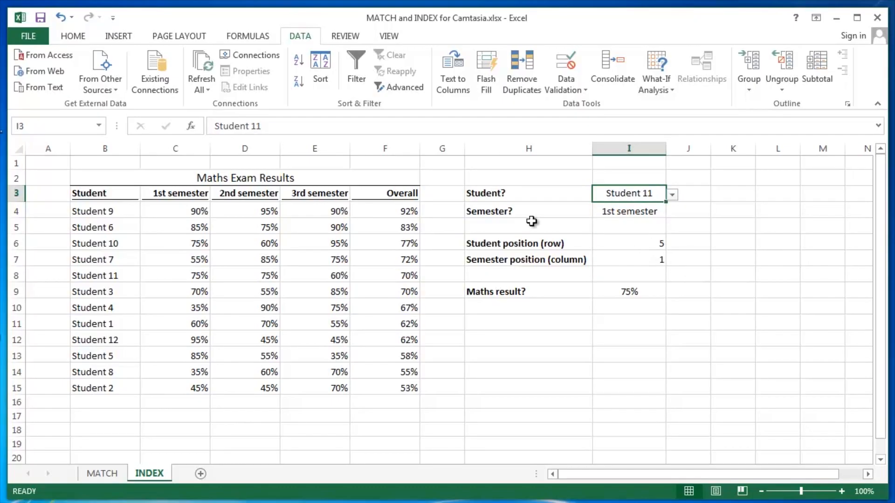
pyautogui.click(105, 274)
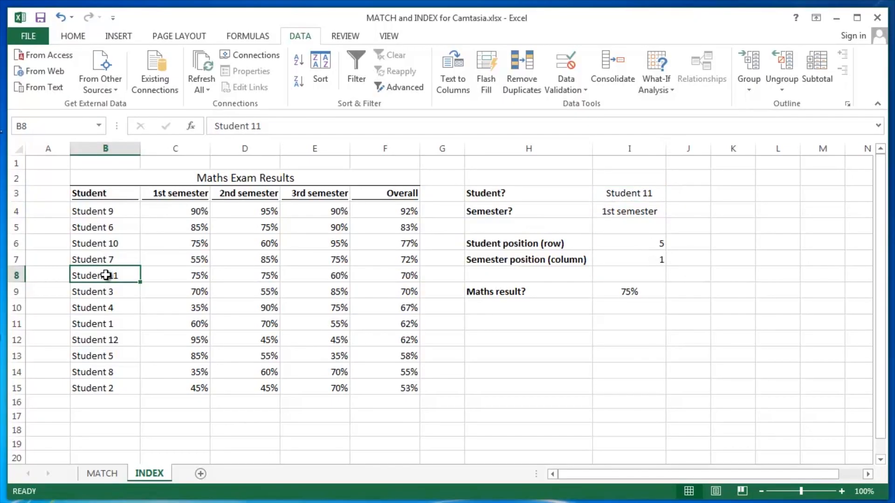
pyautogui.moveTo(182, 280)
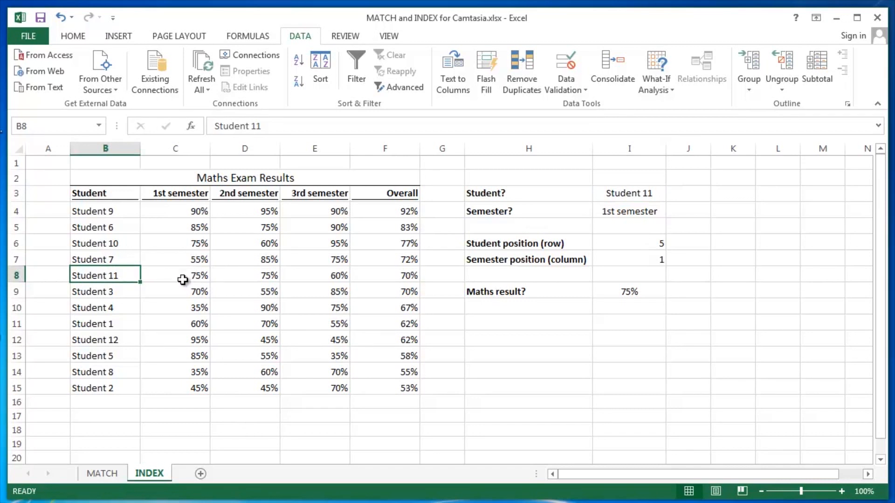
pyautogui.click(174, 275)
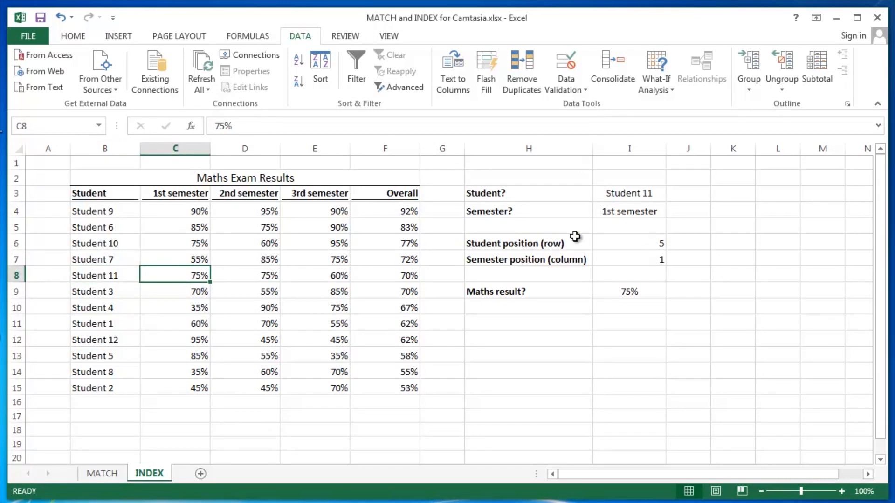
pyautogui.click(628, 211)
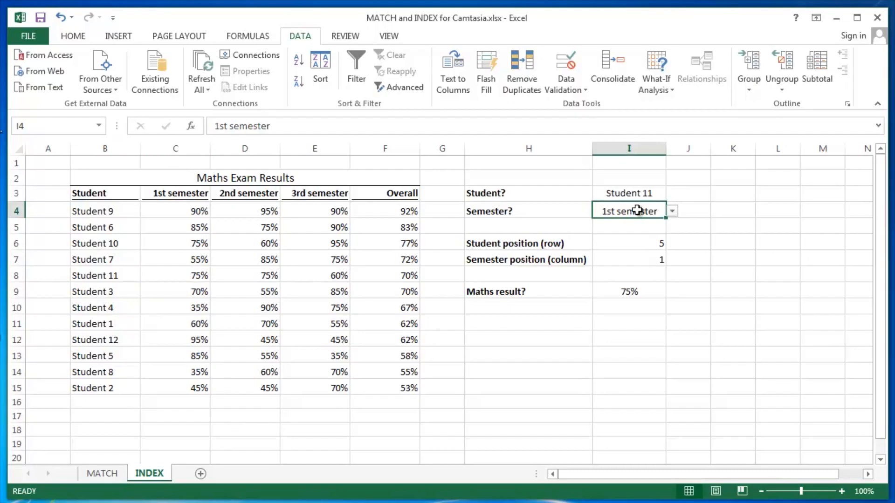
pyautogui.click(672, 211)
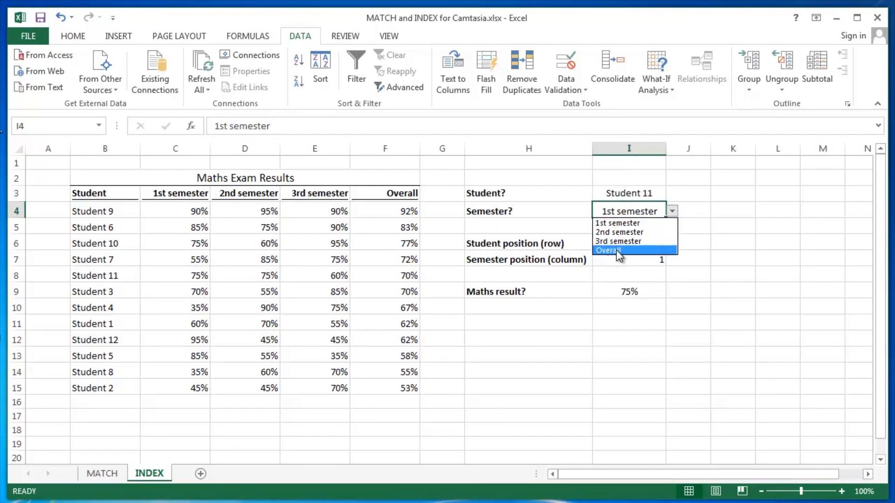
pyautogui.click(608, 250)
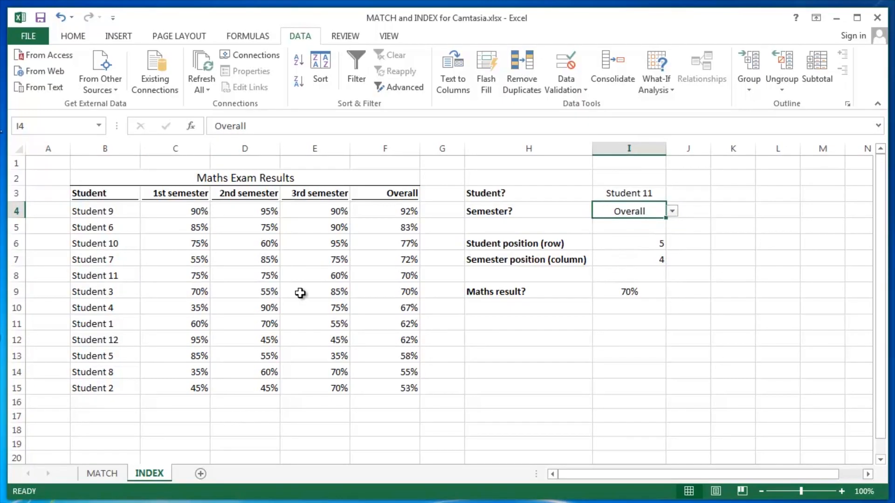
pyautogui.click(384, 274)
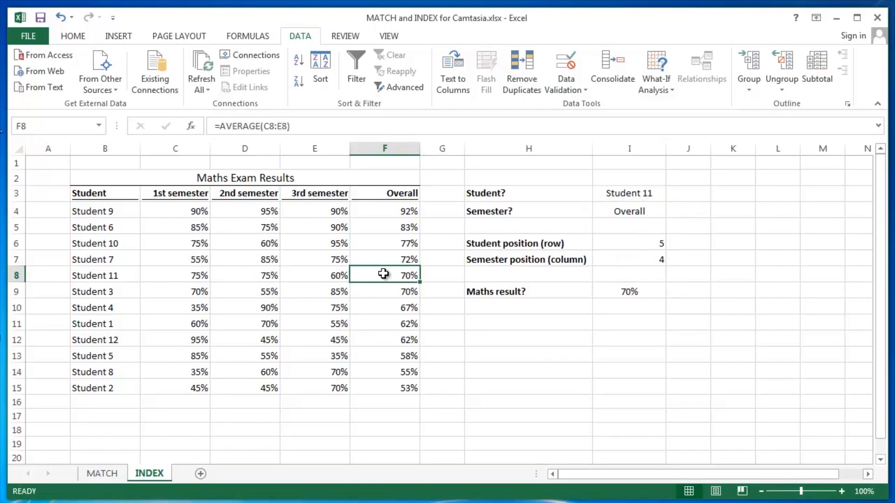
pyautogui.click(627, 291)
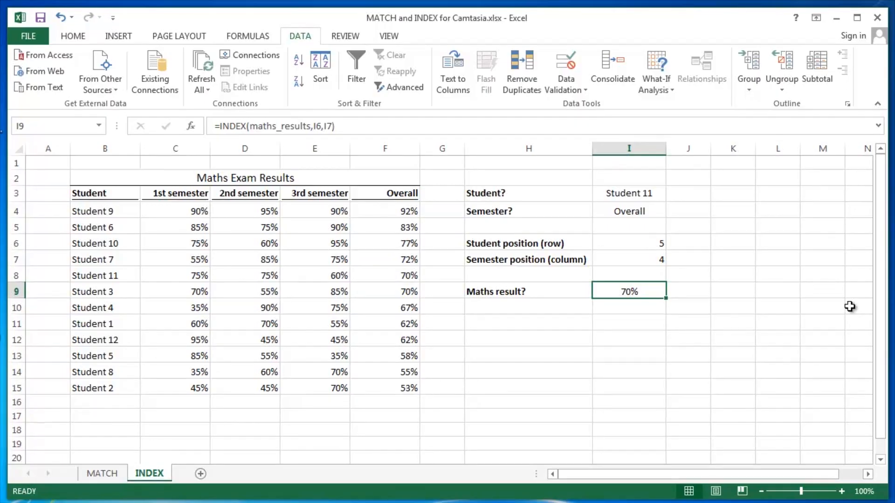
pyautogui.doubleClick(628, 291)
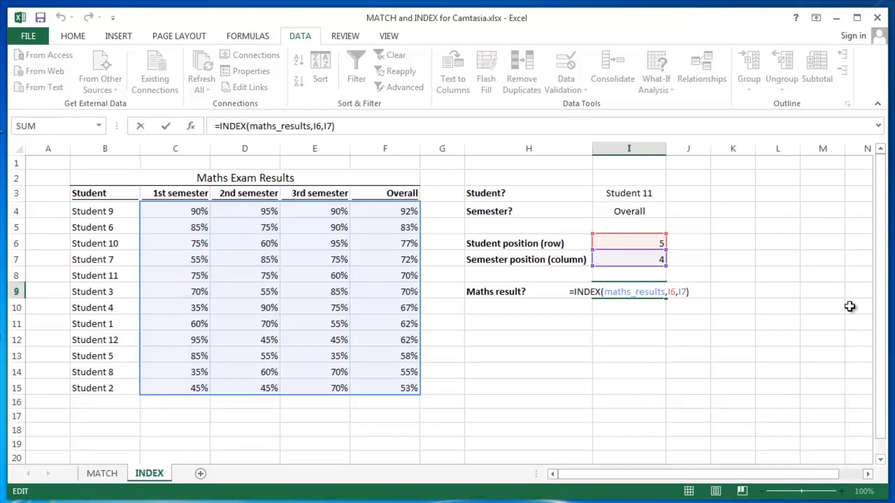
pyautogui.write(')')
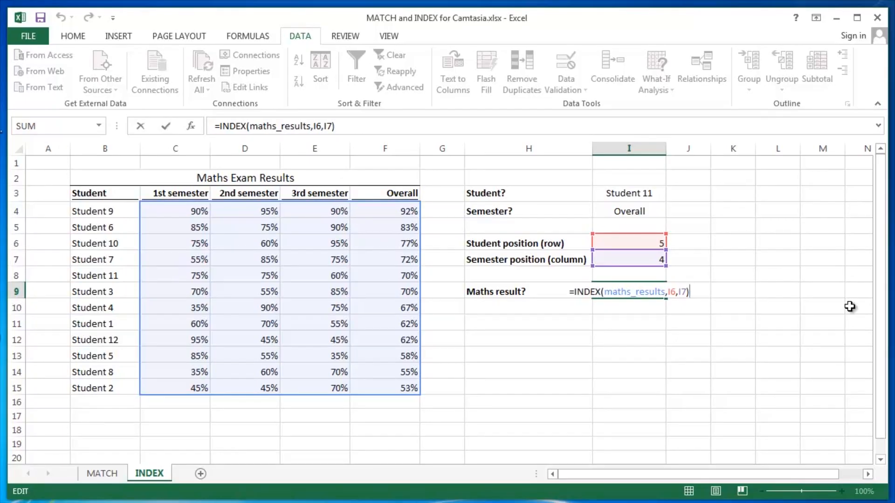
pyautogui.press('Return')
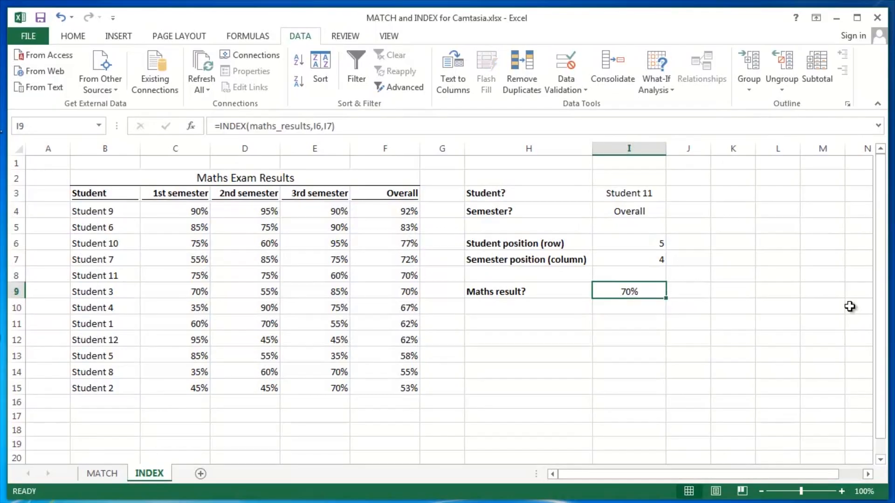
pyautogui.click(628, 243)
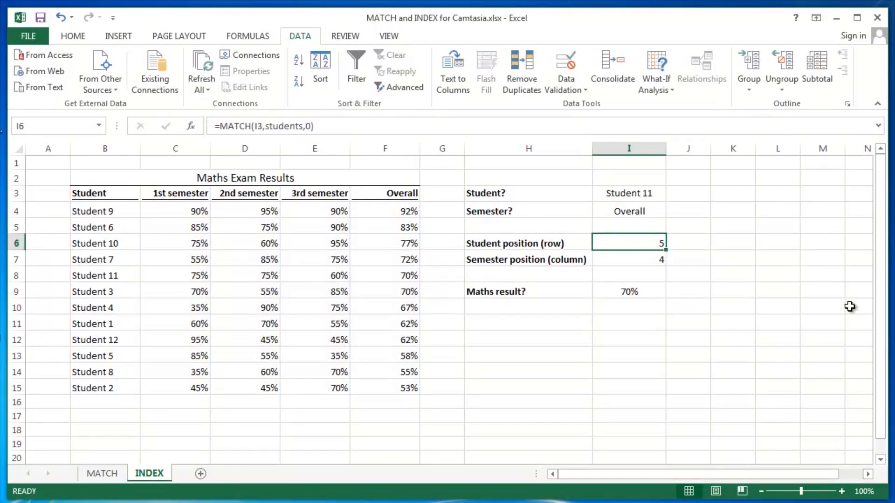
pyautogui.click(627, 259)
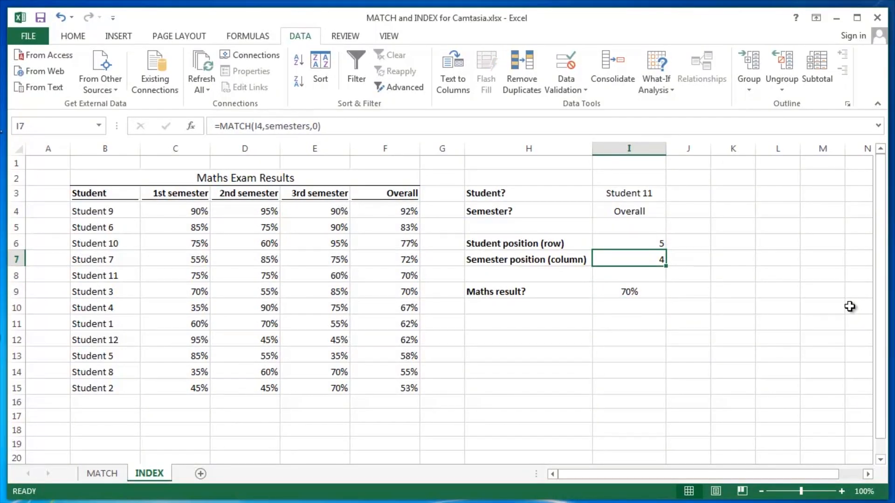
pyautogui.click(629, 291)
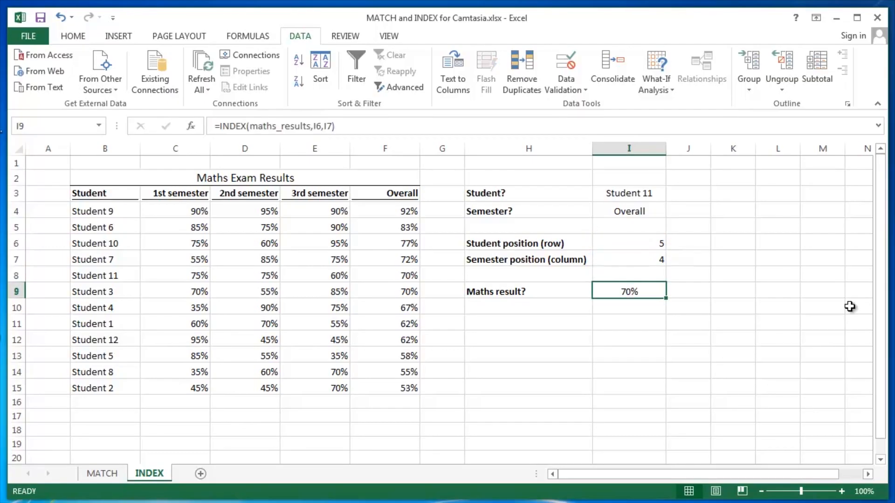
pyautogui.click(528, 307)
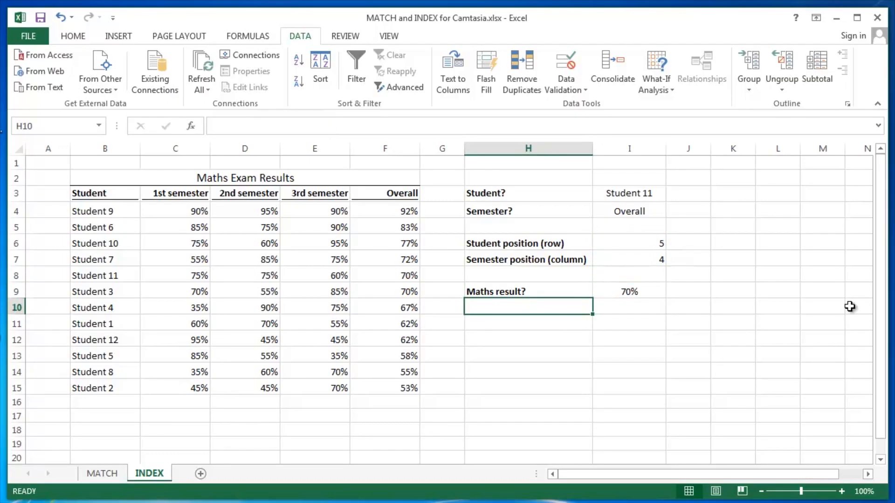
pyautogui.click(527, 291)
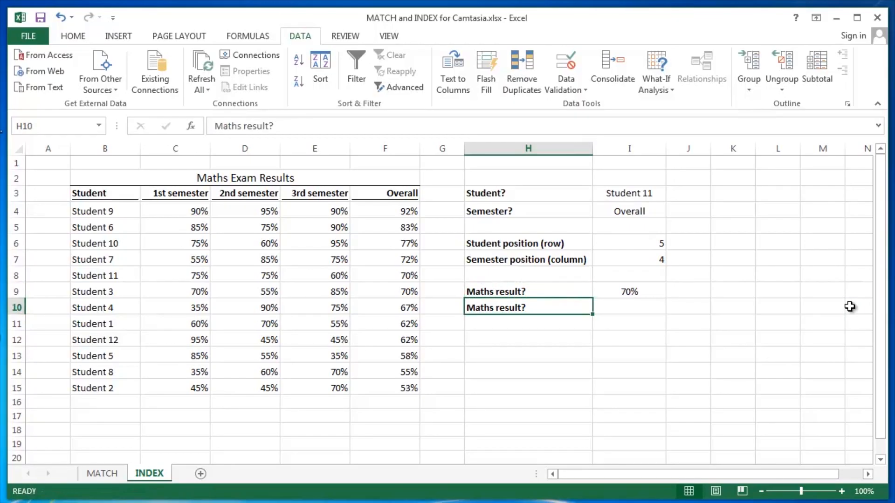
# Select I10 beside the second Maths result? label for the combined formula.
pyautogui.click(629, 307)
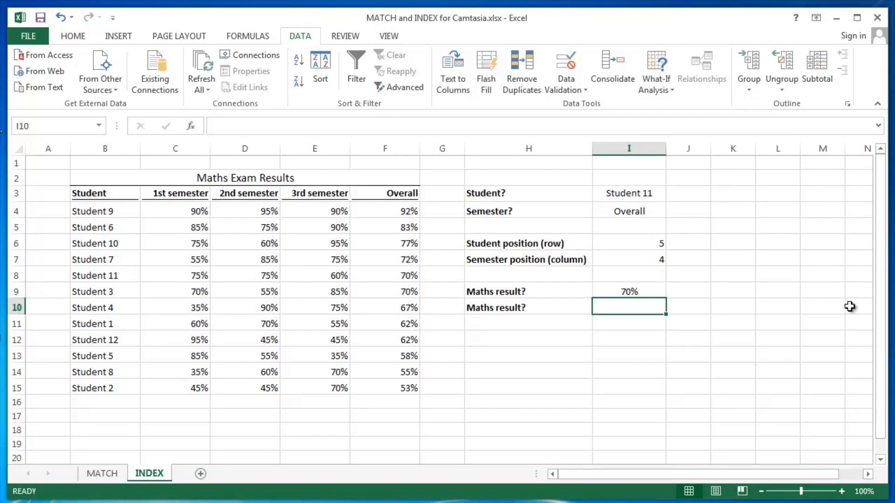
pyautogui.moveTo(665, 235)
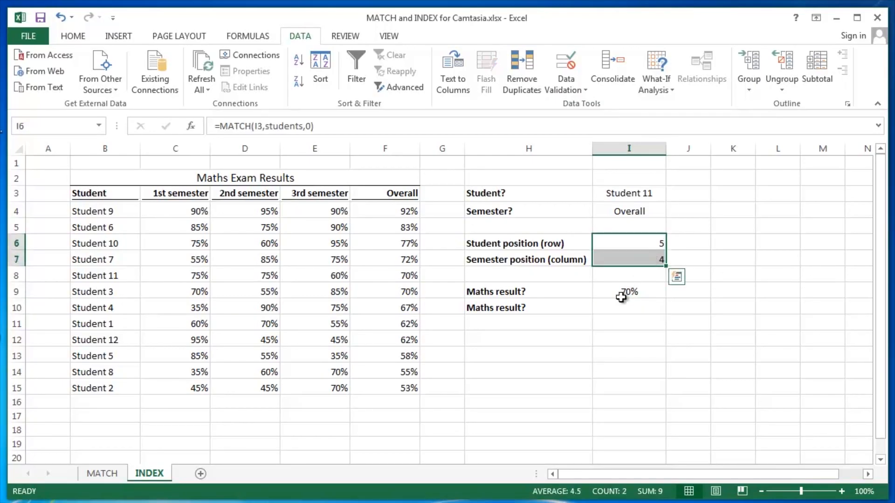
pyautogui.click(628, 306)
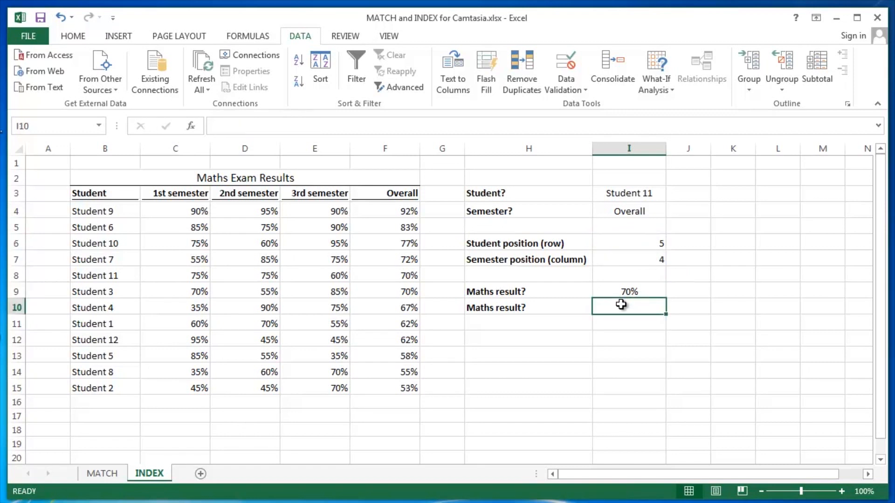
# Build =INDEX(maths_results,MATCH(I3,students,0) in I10 using the students range name.
pyautogui.write('=INDEX(')
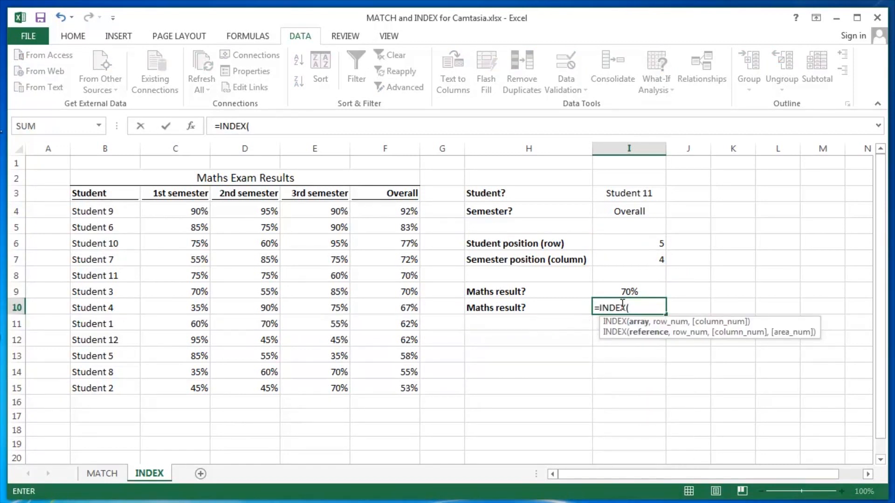
pyautogui.moveTo(281, 231)
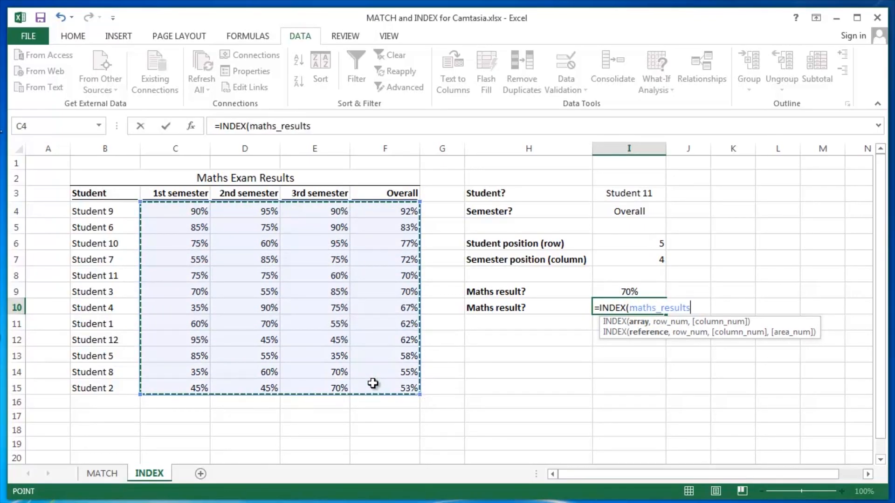
pyautogui.write(',')
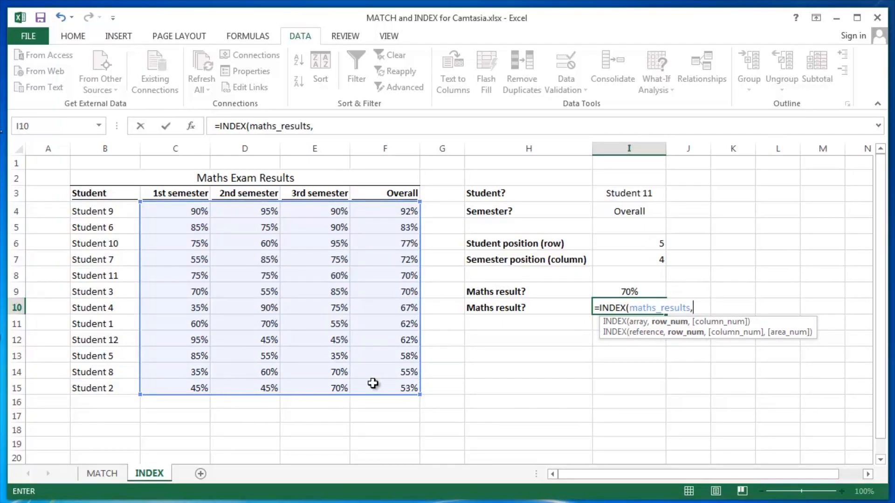
pyautogui.write('MATCH(')
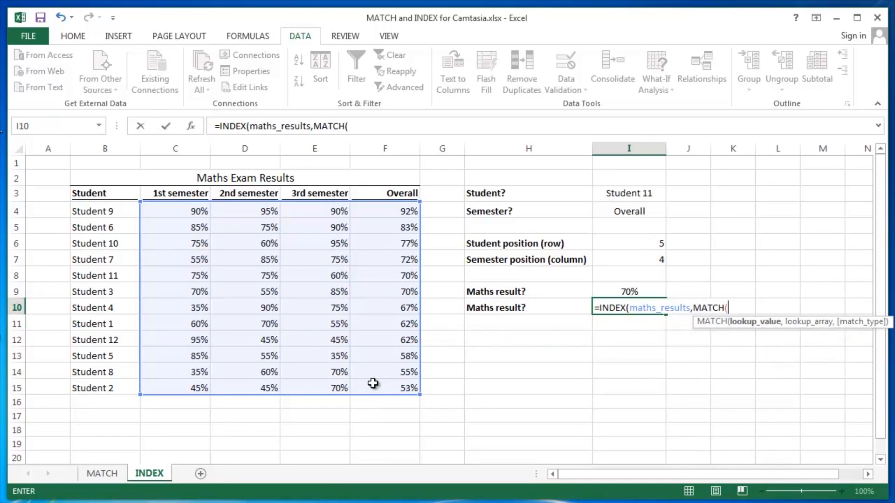
pyautogui.moveTo(376, 368)
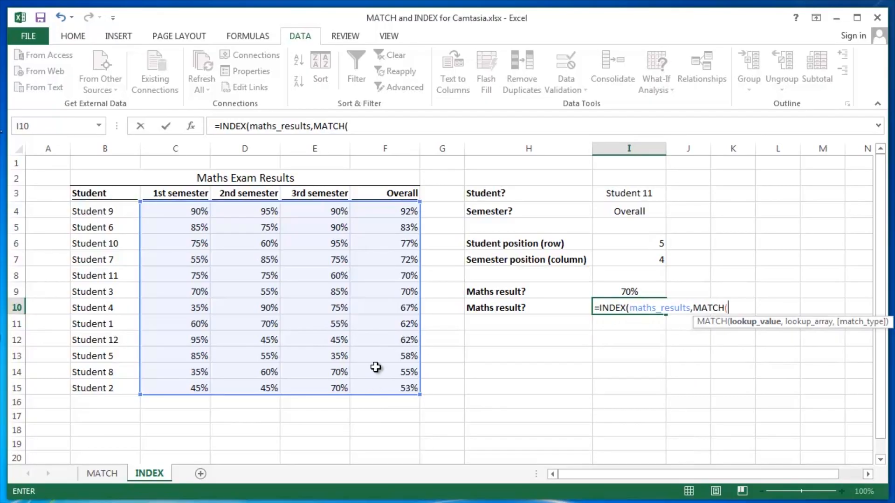
pyautogui.moveTo(618, 194)
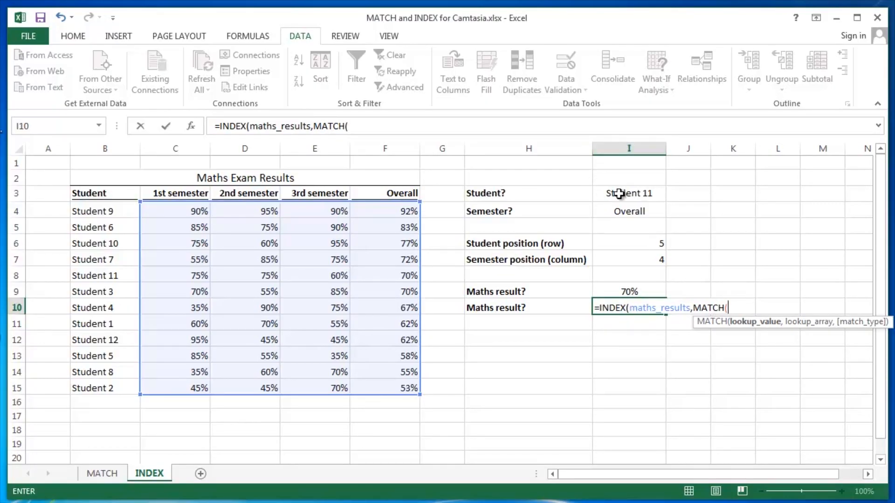
pyautogui.click(628, 193)
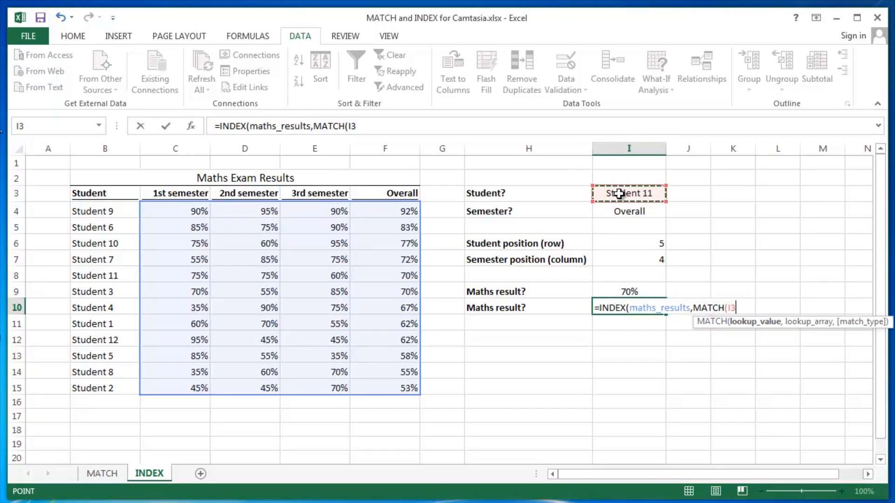
pyautogui.press('F3')
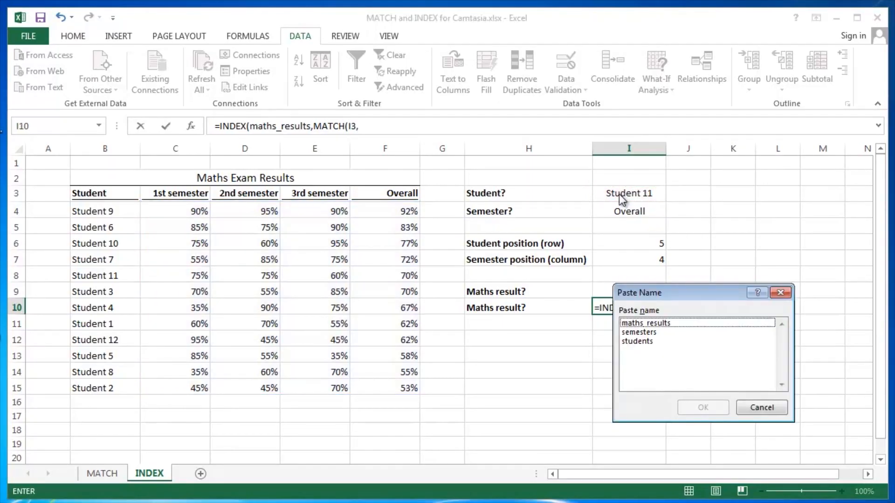
pyautogui.moveTo(637, 348)
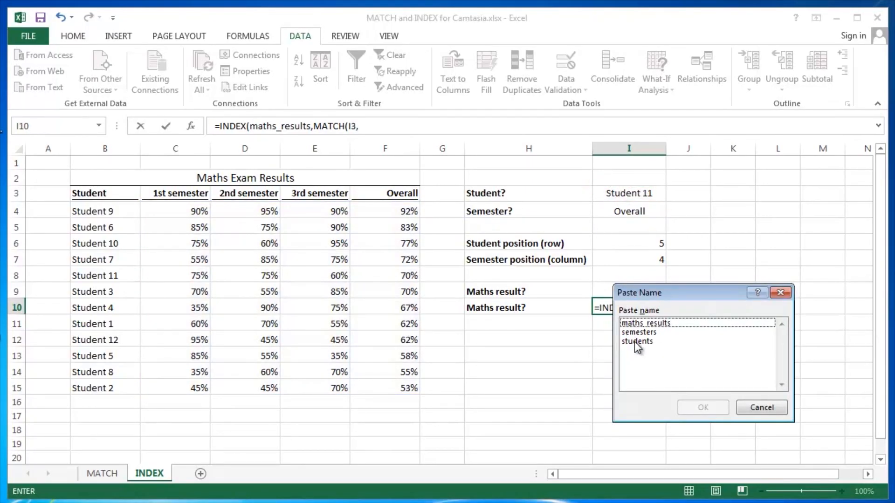
pyautogui.doubleClick(637, 341)
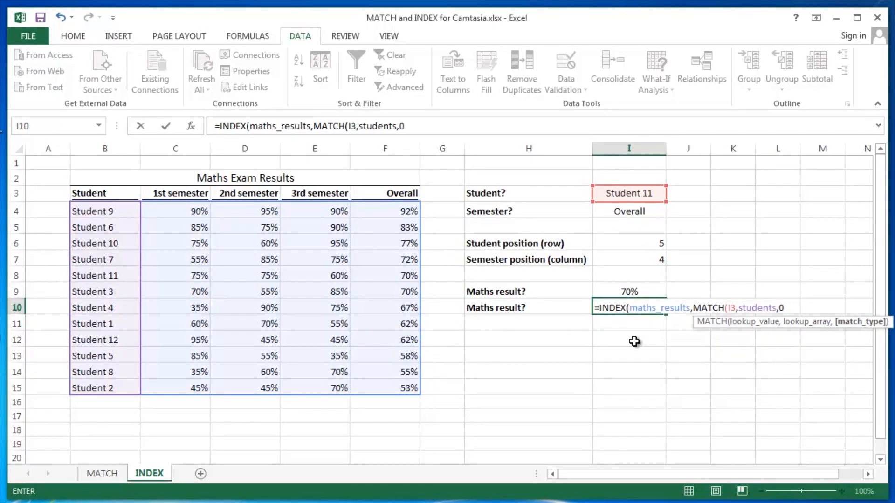
pyautogui.write(')')
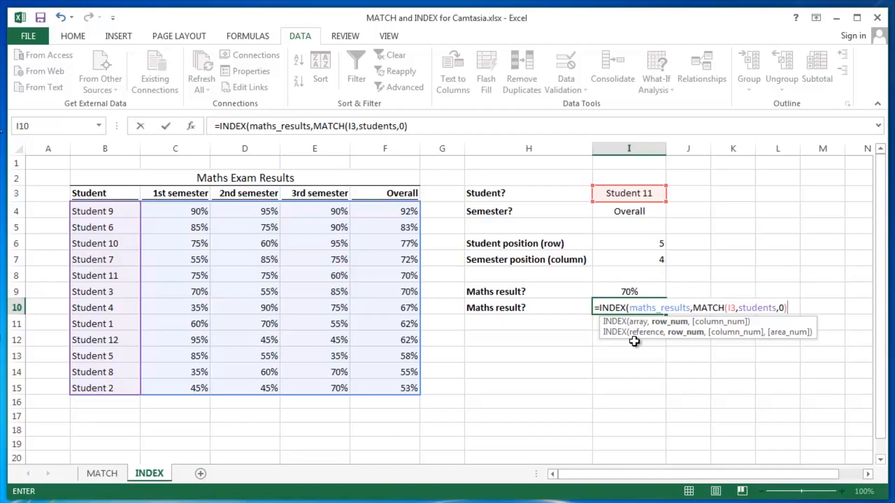
# Add MATCH(I4,semesters,0)) as the column and complete the nested formula returning 0.7.
pyautogui.write(',')
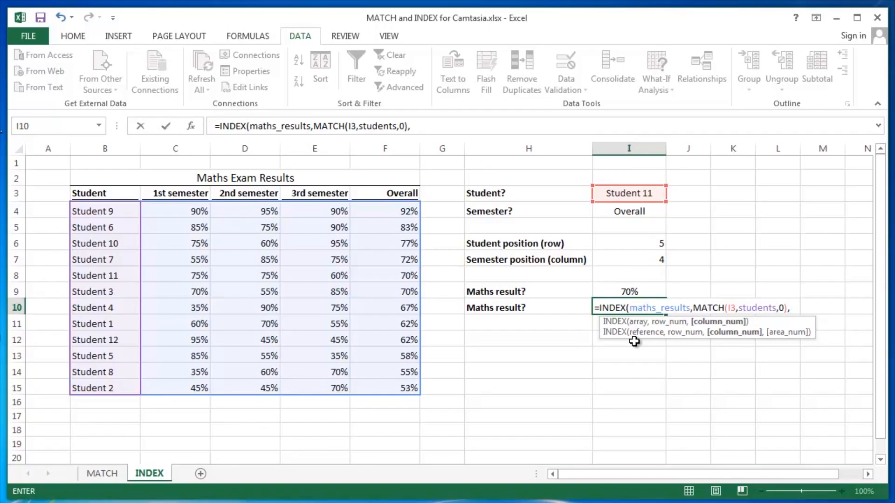
pyautogui.write(',')
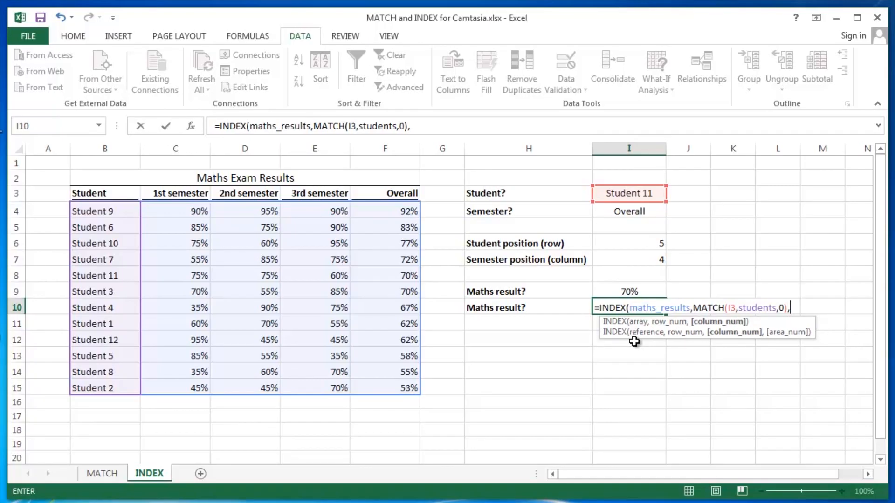
pyautogui.write('matc')
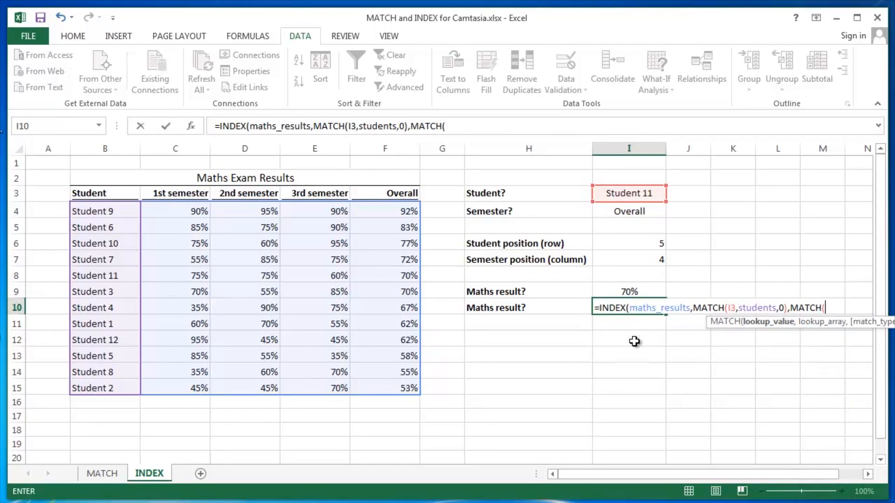
pyautogui.click(629, 212)
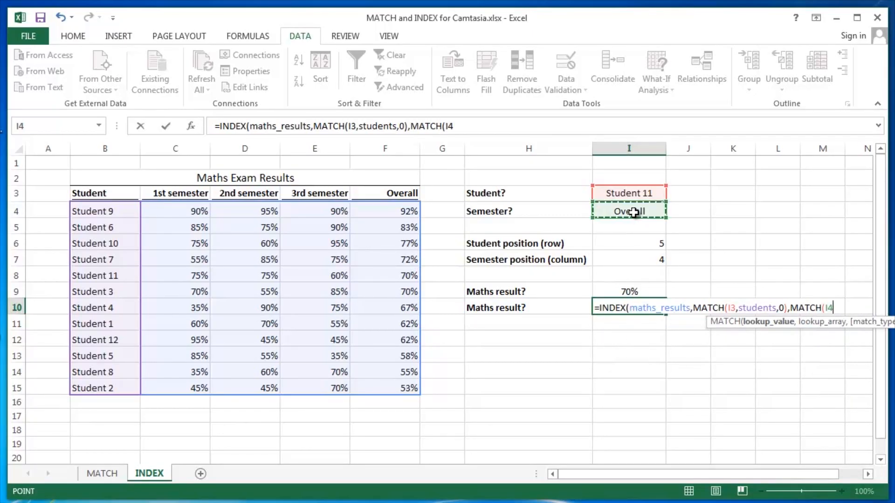
pyautogui.press('f3')
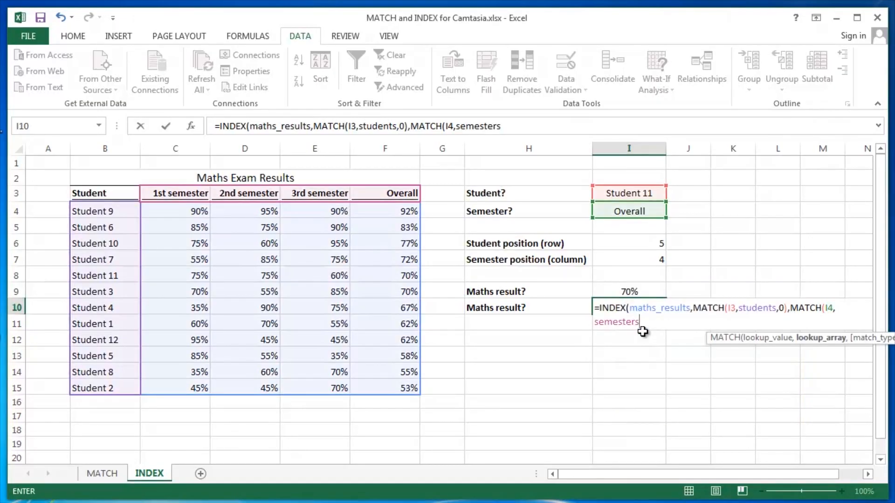
pyautogui.write(',0')
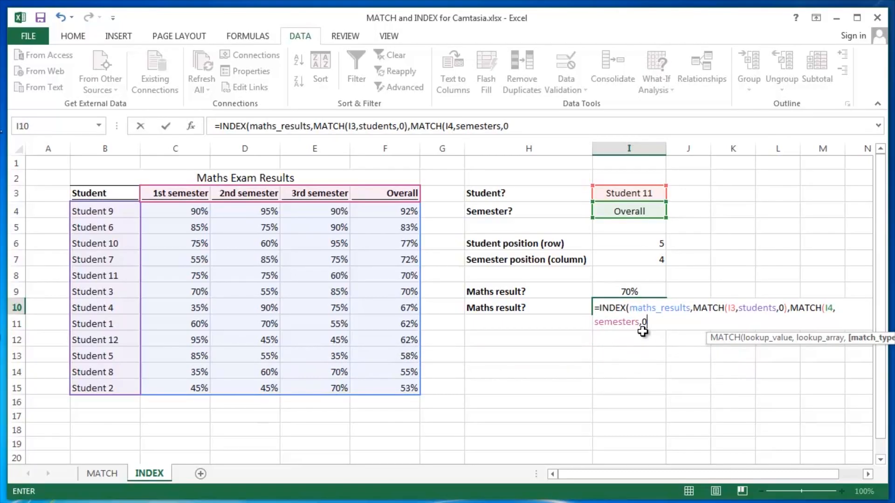
pyautogui.write(')')
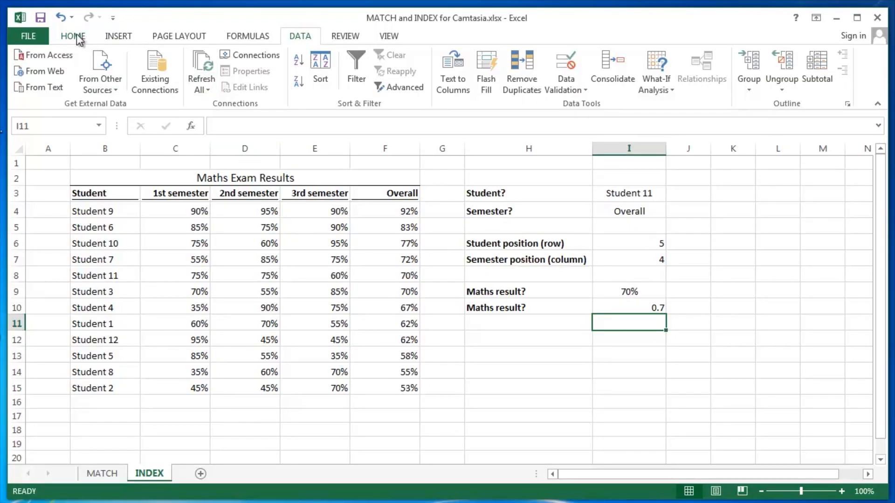
# Copy I9's percentage format onto I10 with Format Painter so it reads 70%.
pyautogui.click(73, 37)
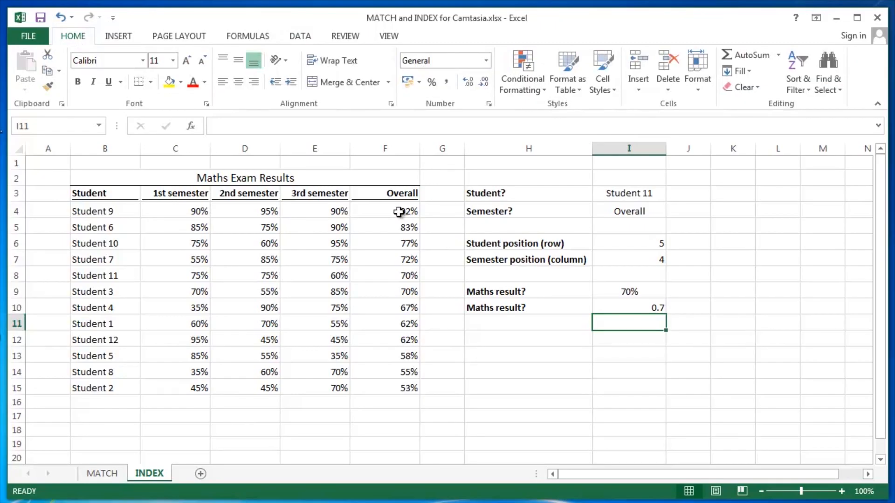
pyautogui.click(628, 291)
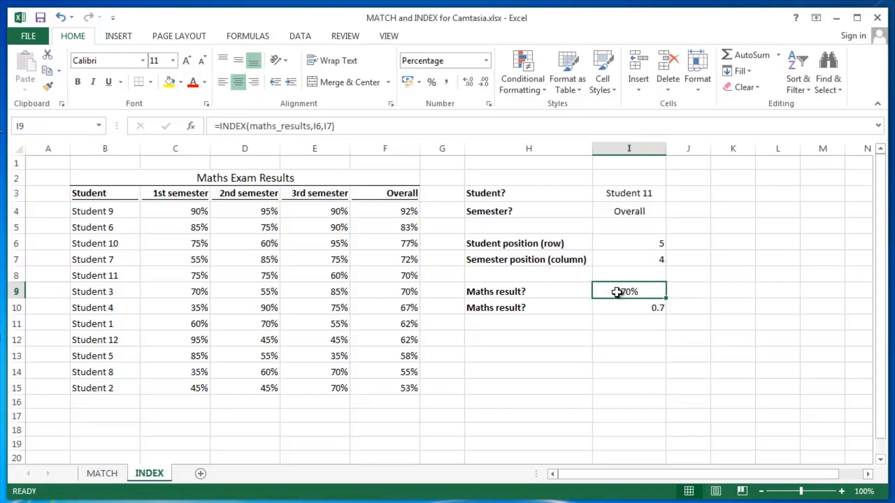
pyautogui.moveTo(245, 148)
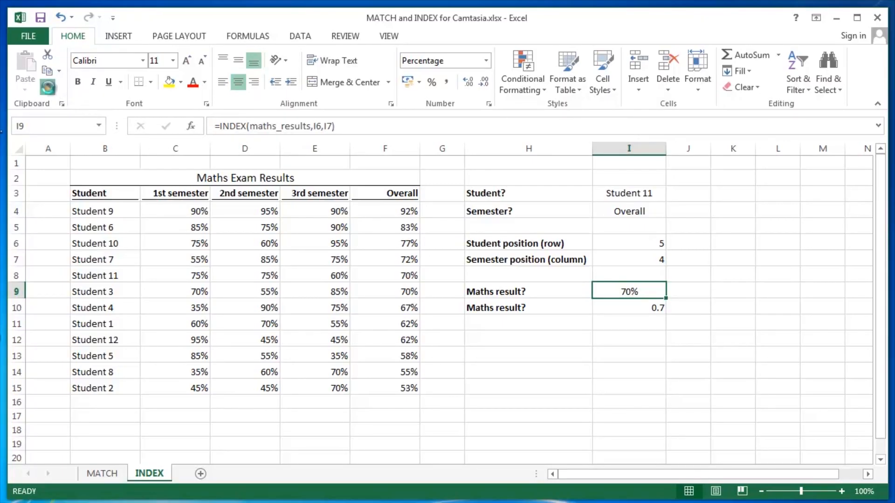
pyautogui.click(48, 87)
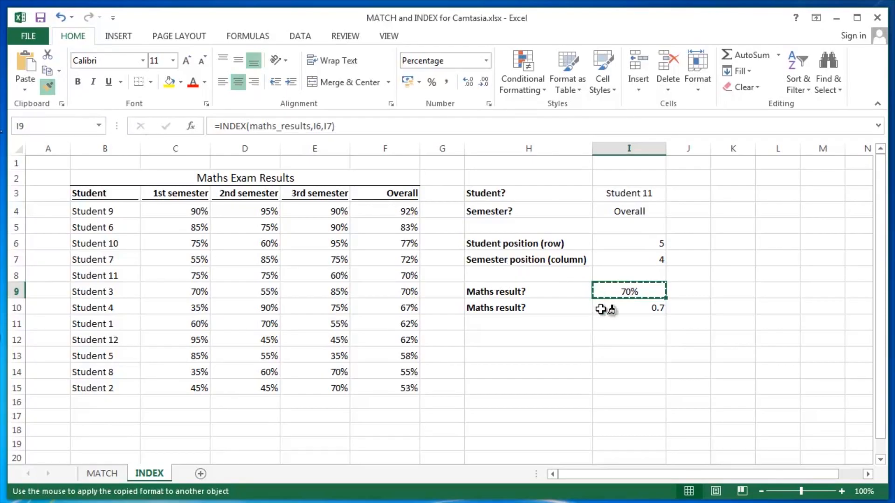
pyautogui.click(628, 308)
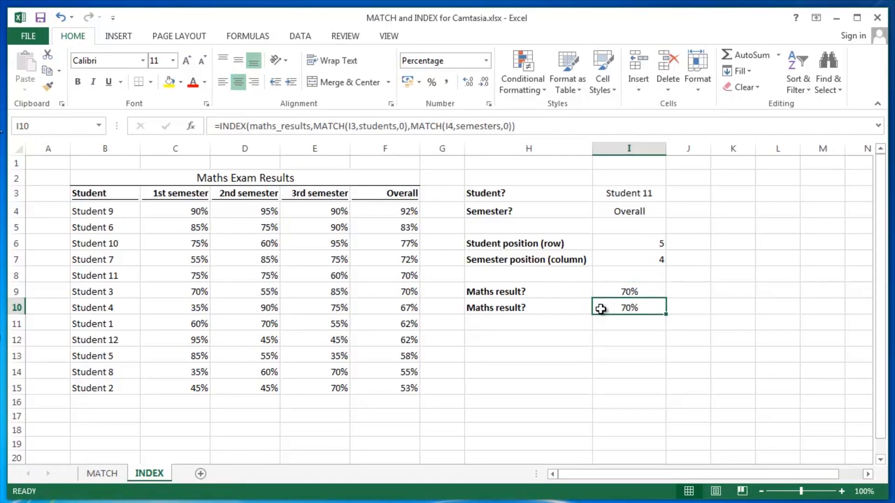
pyautogui.moveTo(607, 352)
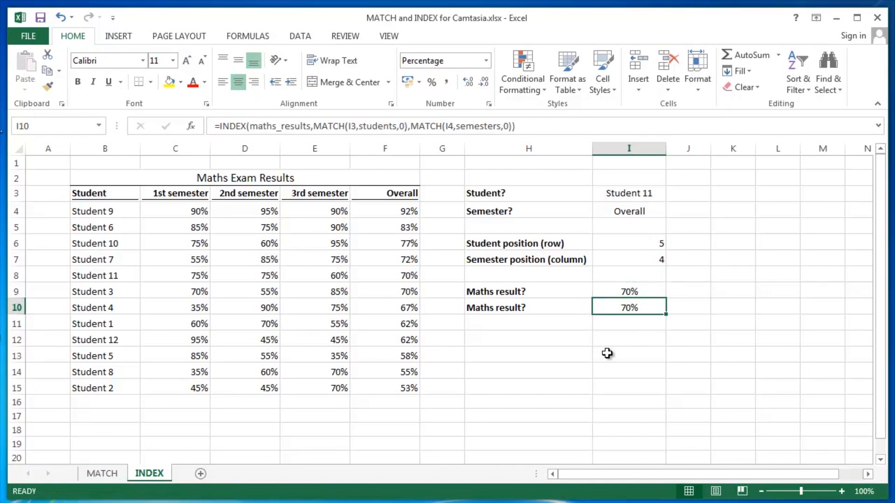
pyautogui.click(628, 291)
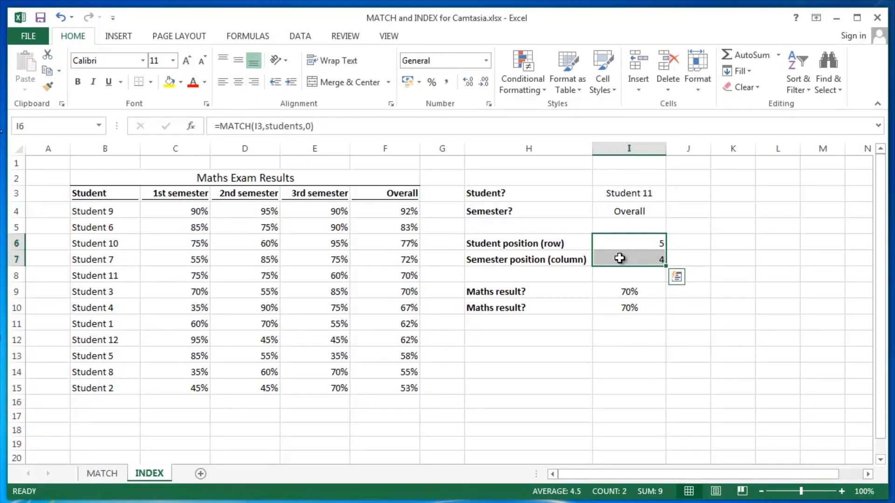
pyautogui.click(628, 307)
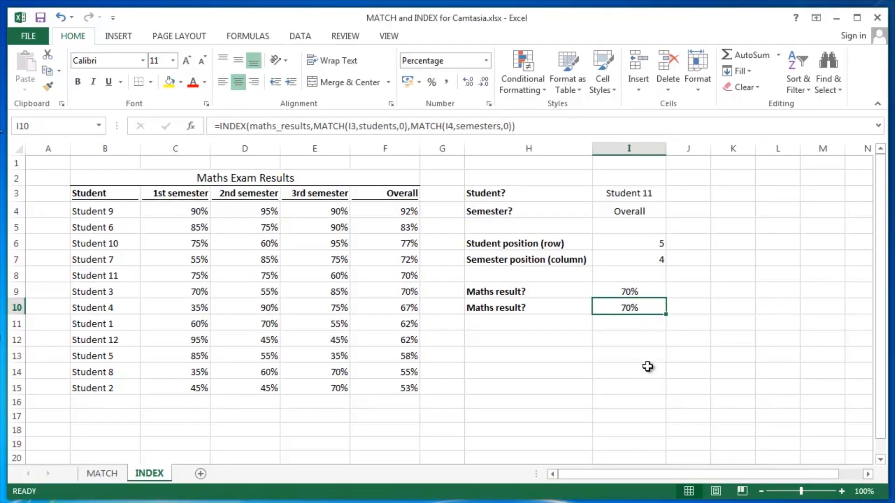
pyautogui.doubleClick(628, 307)
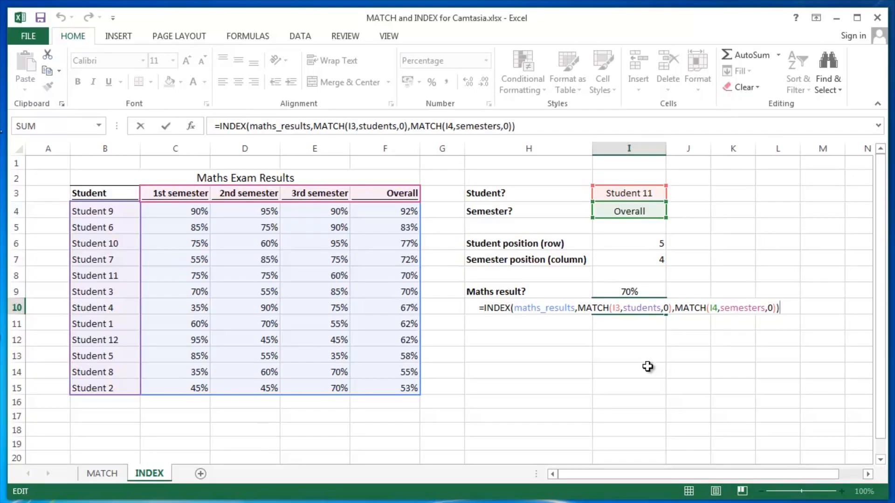
pyautogui.moveTo(554, 323)
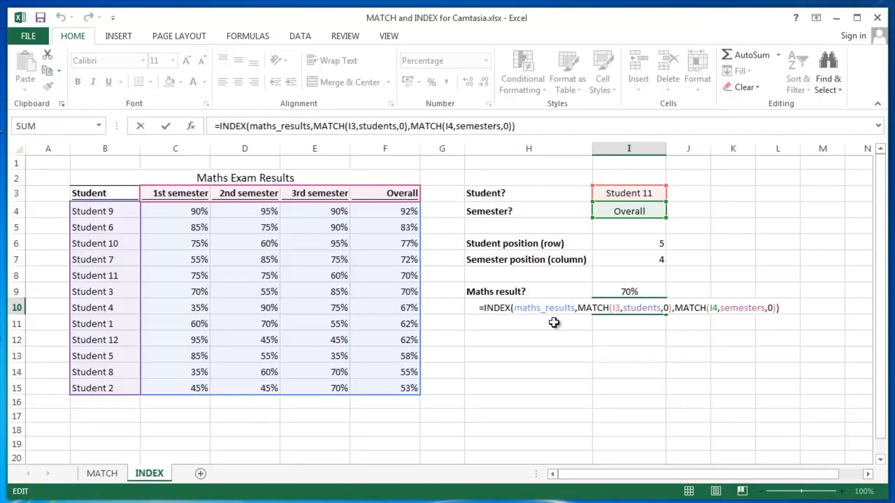
pyautogui.click(496, 308)
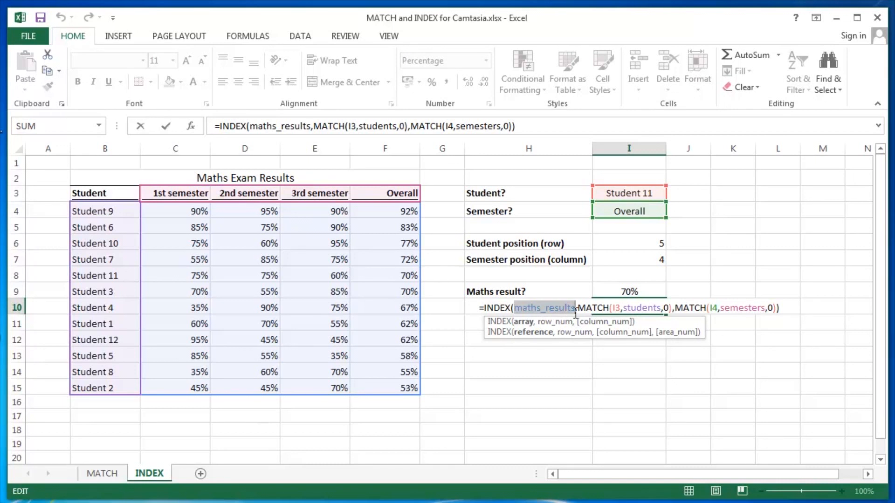
pyautogui.moveTo(579, 311)
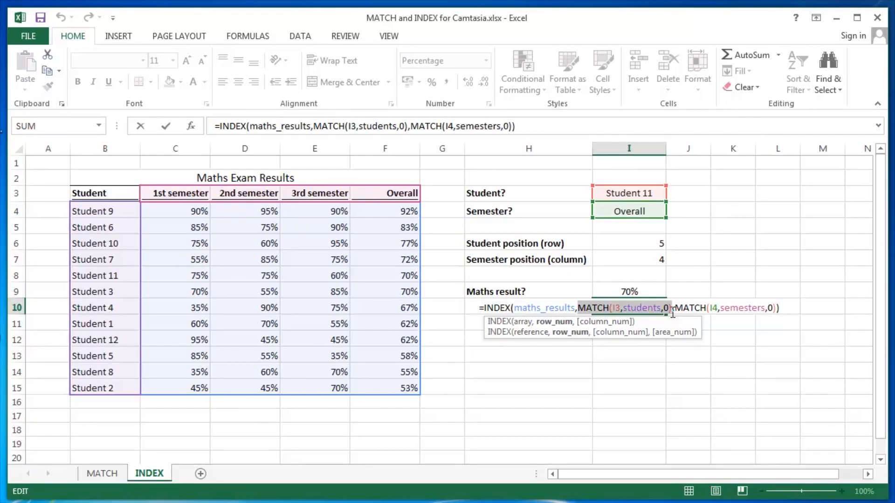
pyautogui.moveTo(670, 312)
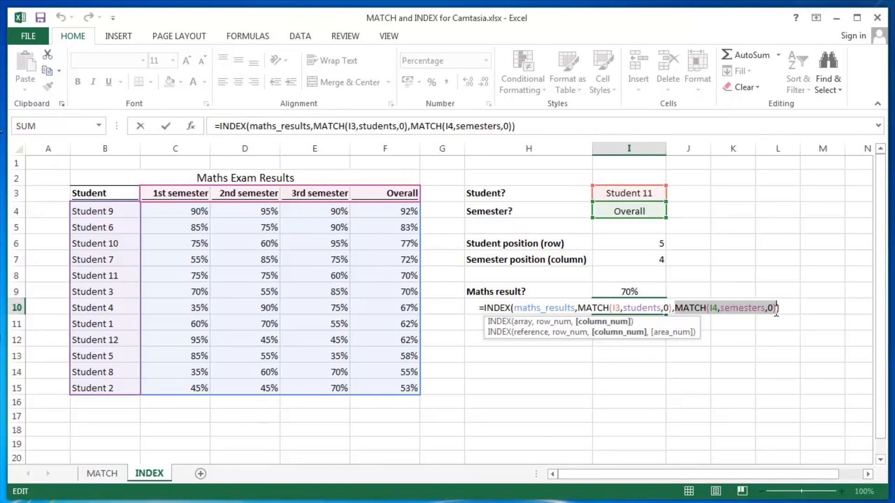
pyautogui.press('Return')
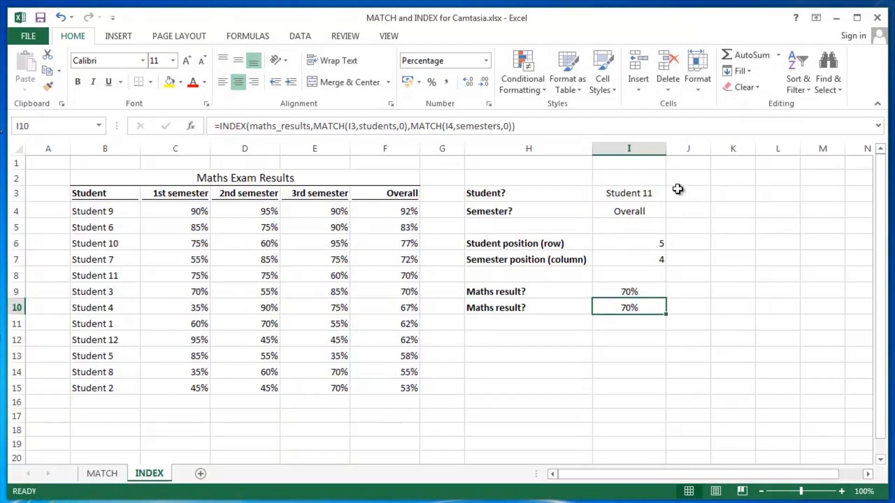
# Pick Student 3 in I3 and 2nd semester in I4, then confirm I10 shows 55%.
pyautogui.click(628, 192)
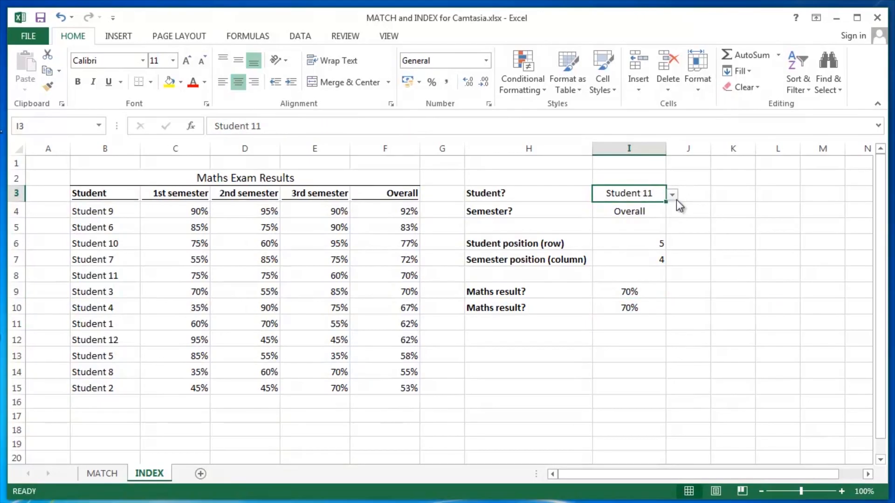
pyautogui.click(671, 194)
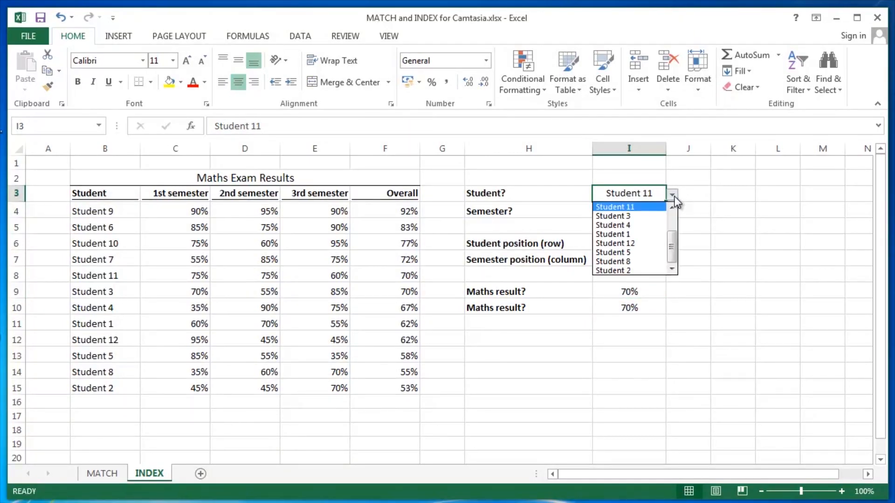
pyautogui.click(614, 215)
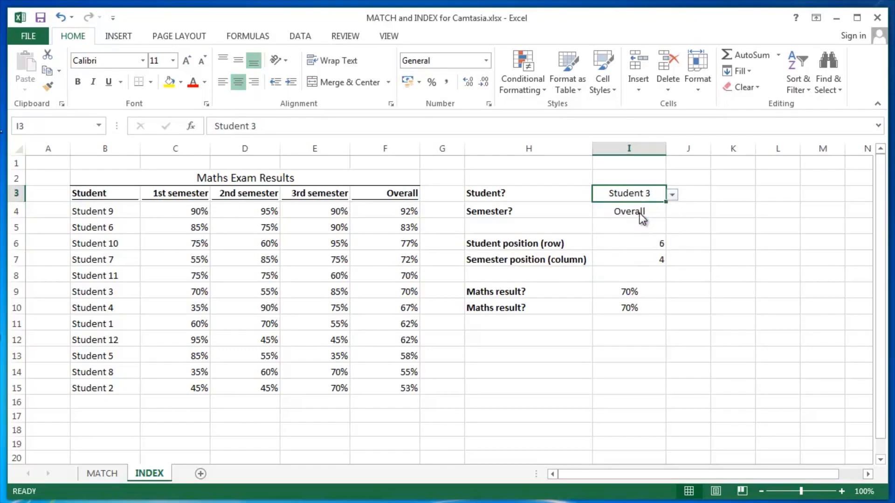
pyautogui.click(628, 211)
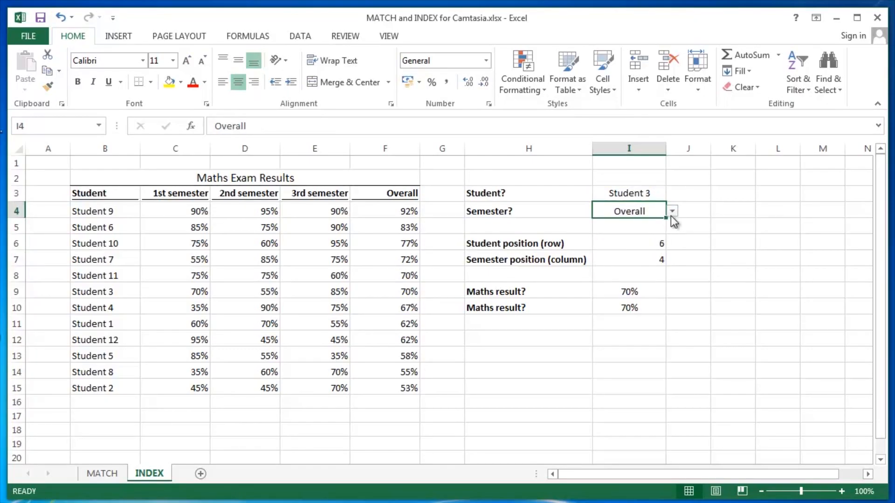
pyautogui.click(672, 211)
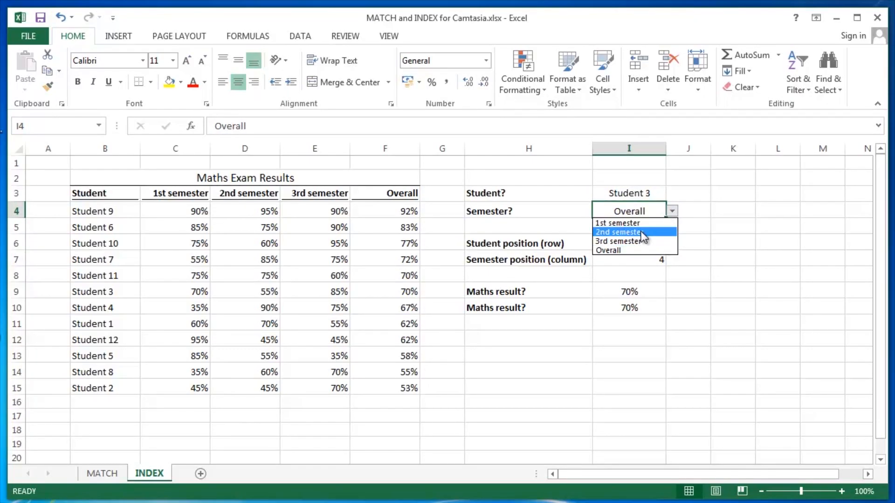
pyautogui.click(617, 232)
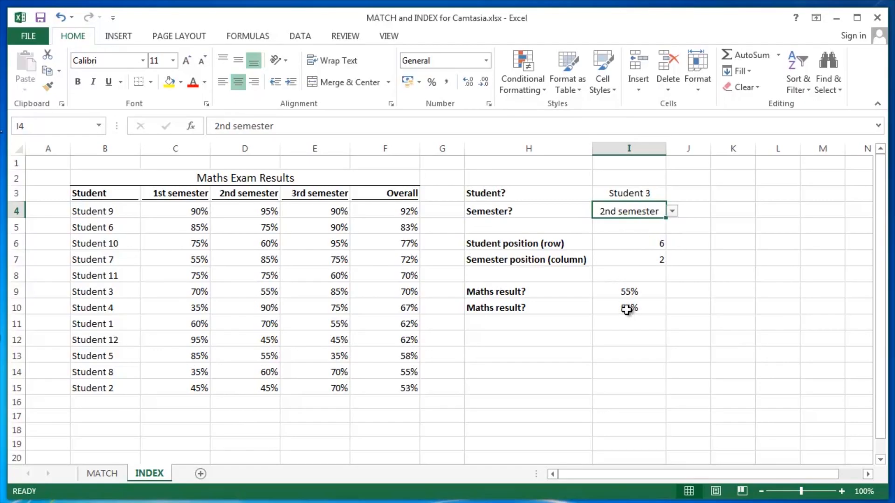
pyautogui.click(628, 308)
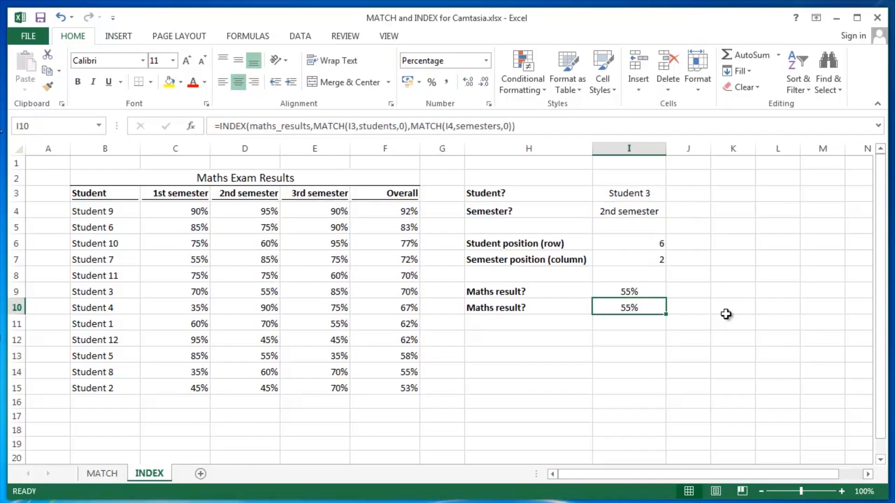
# Reopen the I10 INDEX-MATCH formula to inspect its second MATCH argument.
pyautogui.doubleClick(628, 306)
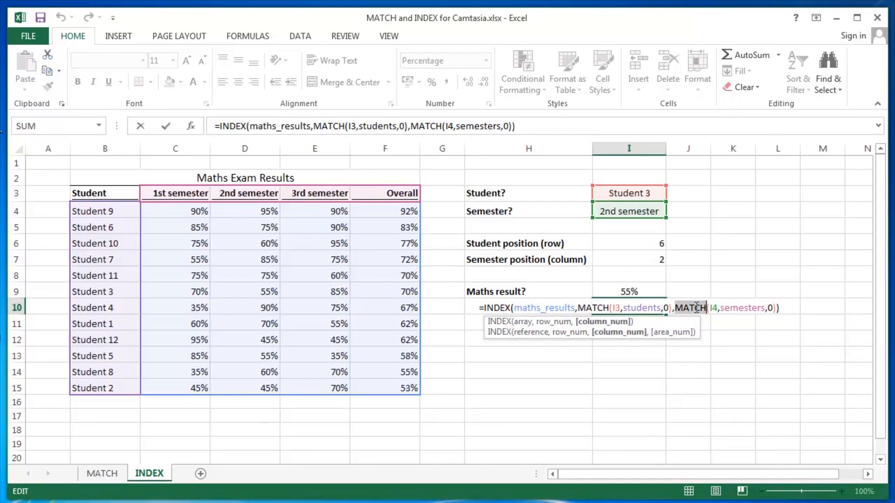
pyautogui.moveTo(702, 357)
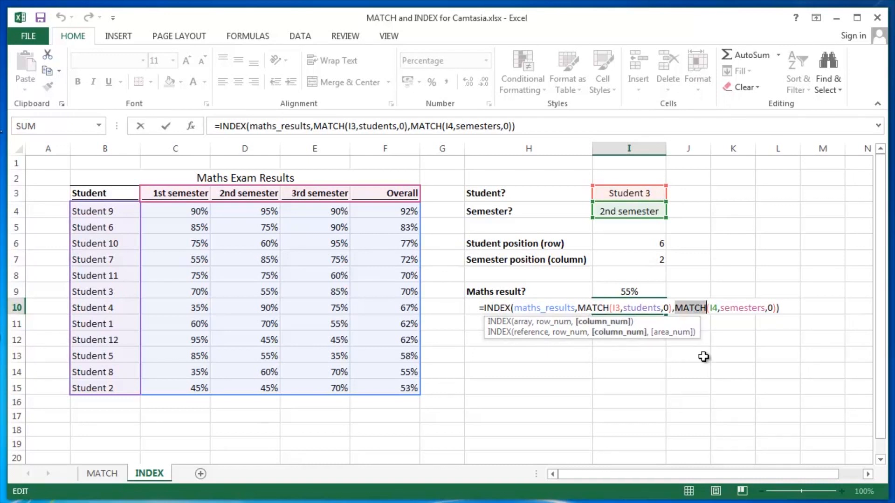